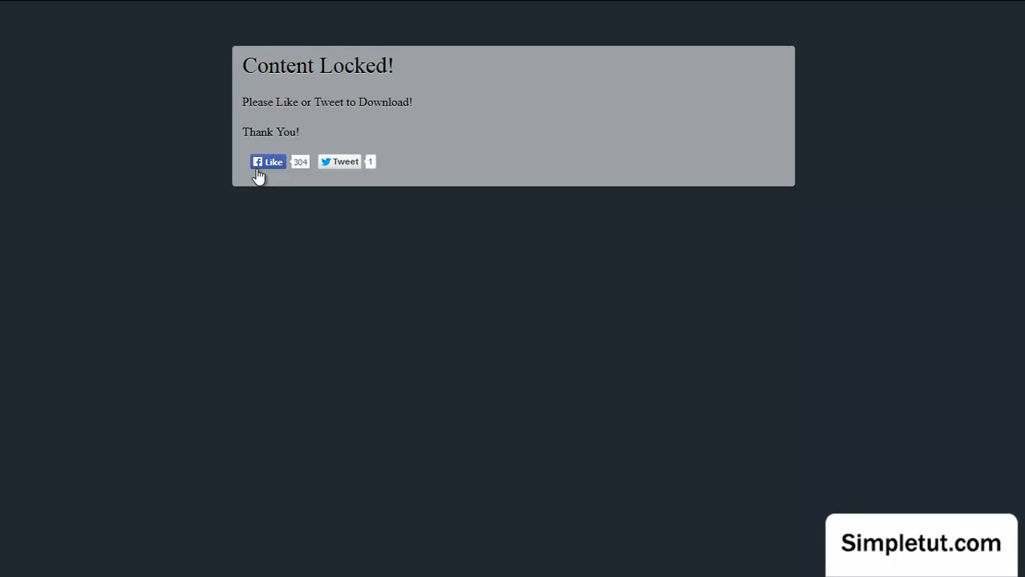
Like the demo page on Facebook to unlock the download-links message
{"action": "left_click", "coordinate": [268, 161]}
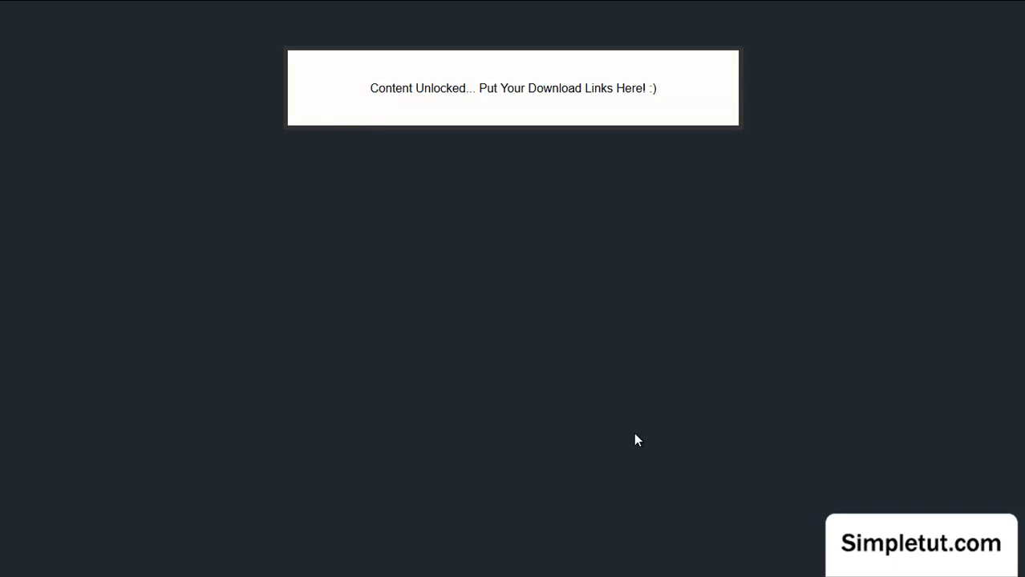
{"action": "mouse_move", "coordinate": [527, 278]}
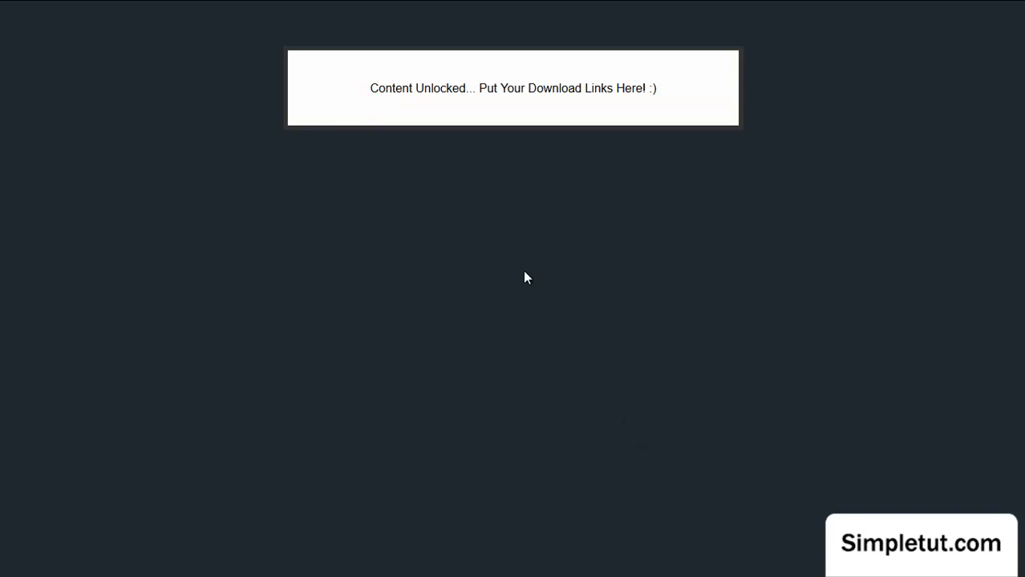
Close the live demo and return to the Social Content Locker freebie post
{"action": "left_click_drag", "start_coordinate": [369, 88], "coordinate": [498, 88]}
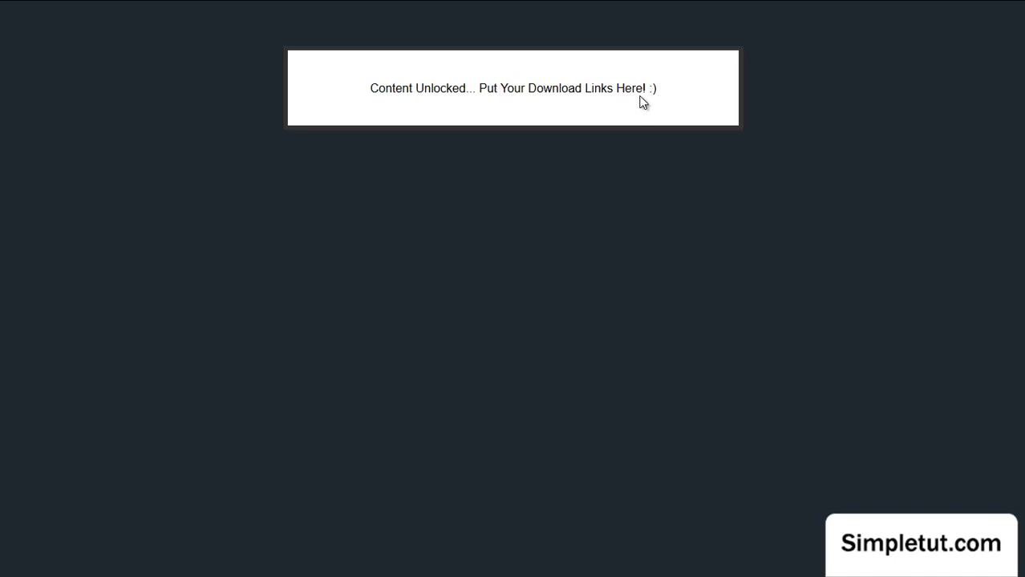
{"action": "double_click", "coordinate": [421, 88]}
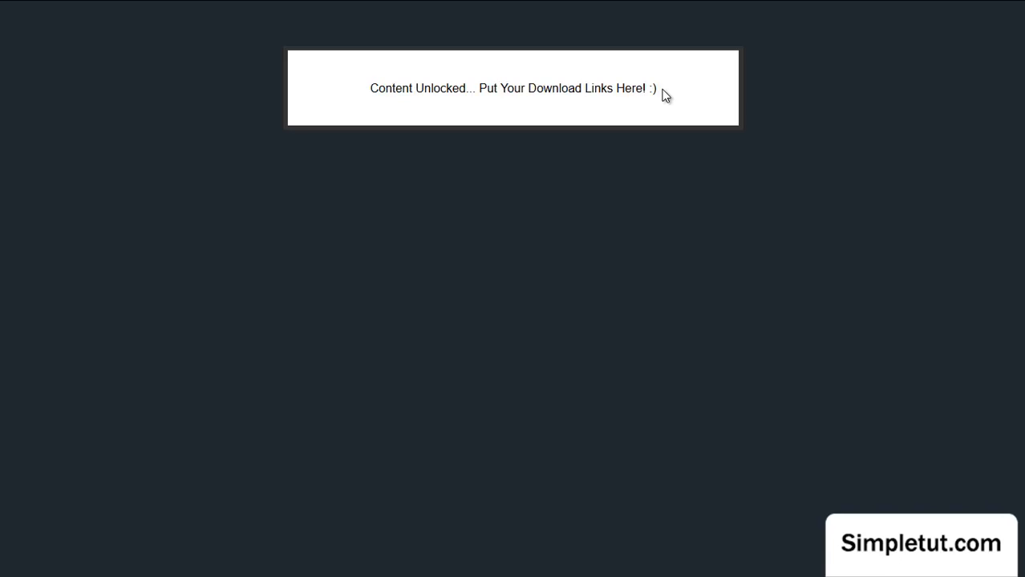
{"action": "mouse_move", "coordinate": [498, 88]}
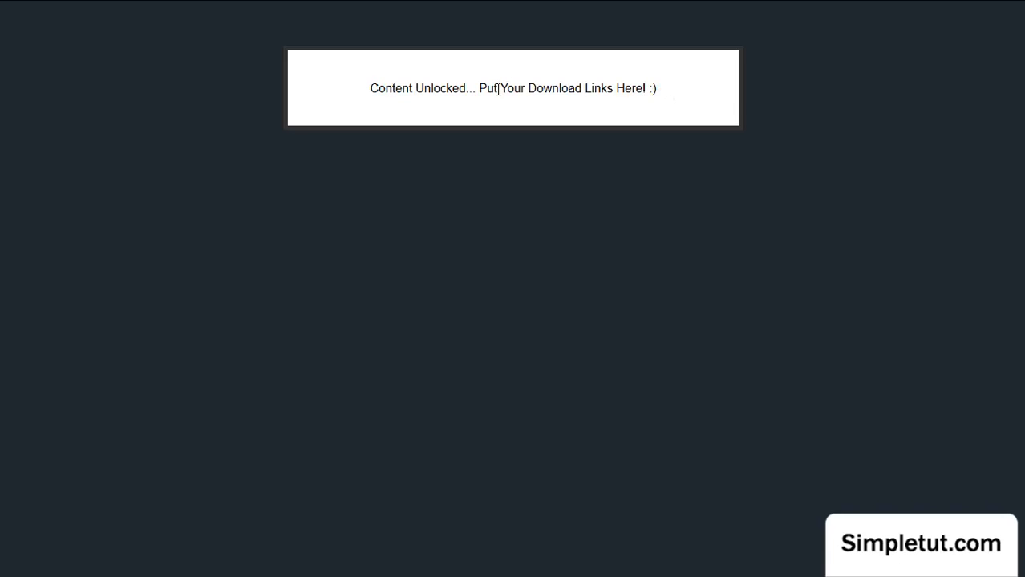
{"action": "mouse_move", "coordinate": [727, 96]}
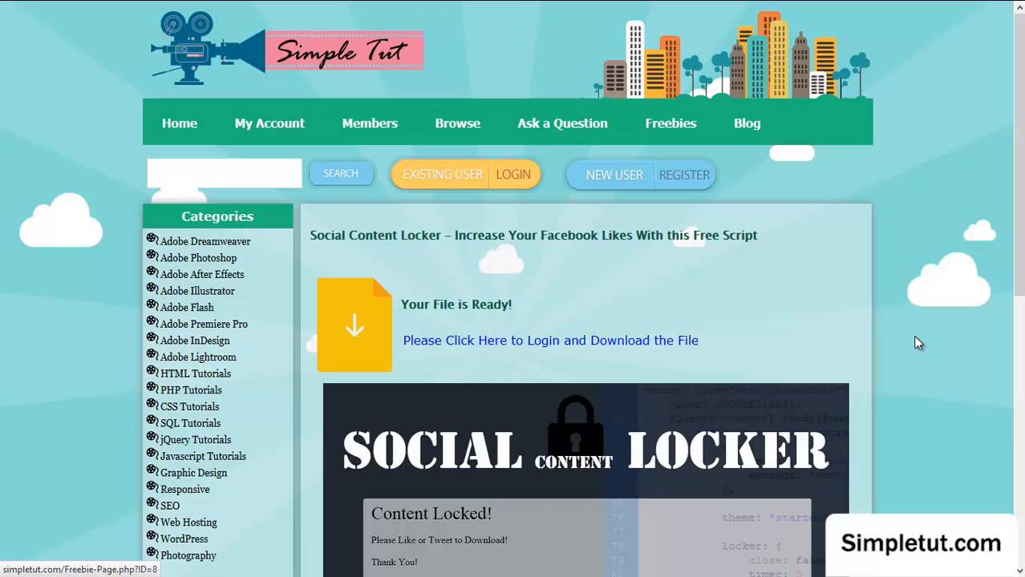
{"action": "mouse_move", "coordinate": [925, 252]}
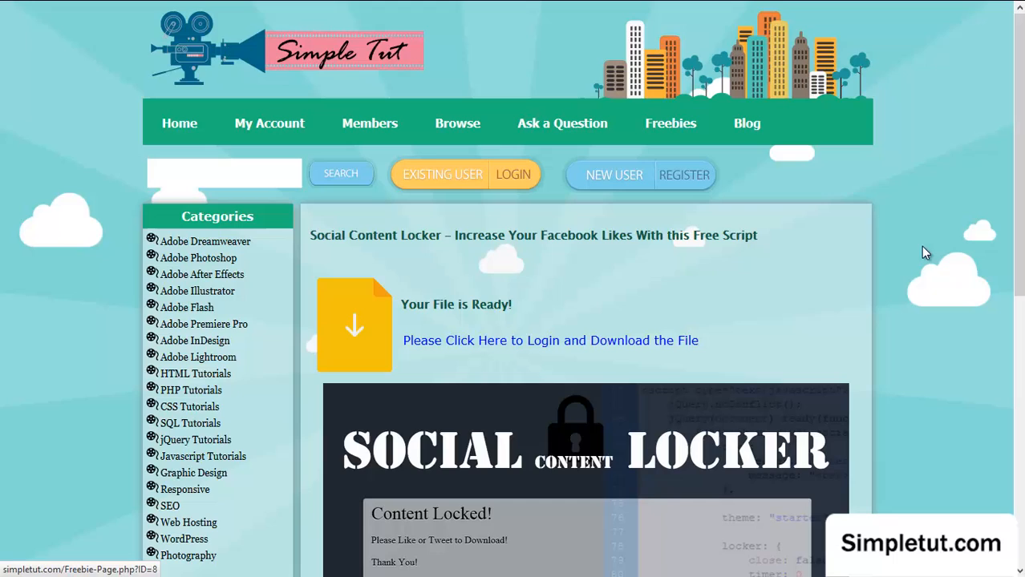
{"action": "mouse_move", "coordinate": [942, 202]}
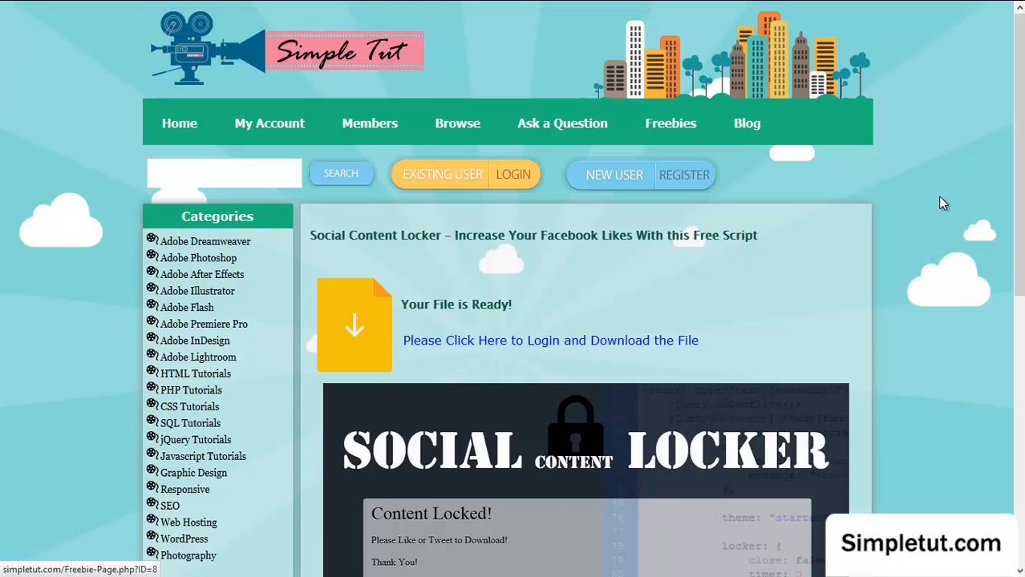
{"action": "mouse_move", "coordinate": [970, 172]}
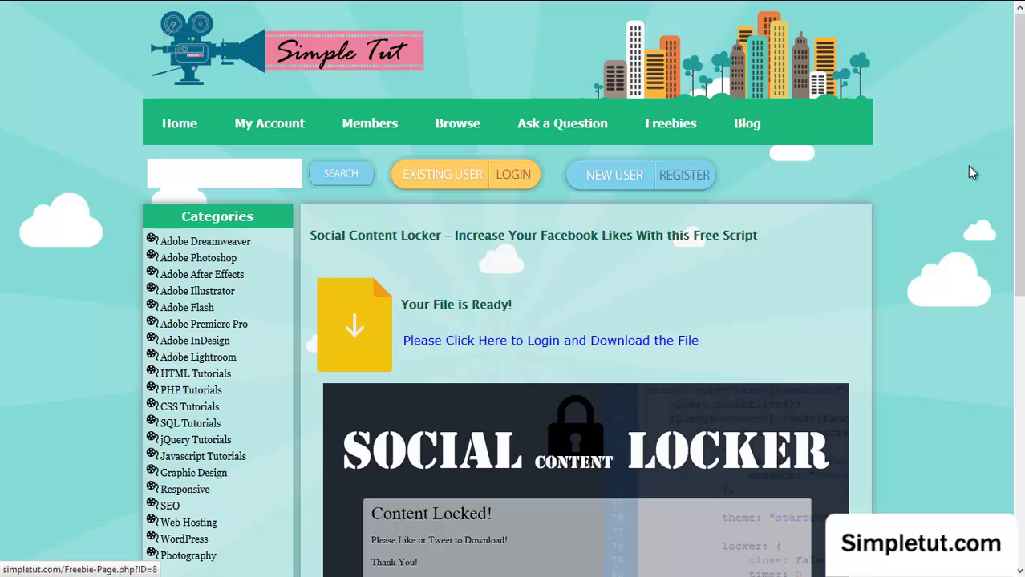
Scroll down the Social Content Locker freebie page
{"action": "scroll", "scroll_direction": "down", "scroll_amount": 3}
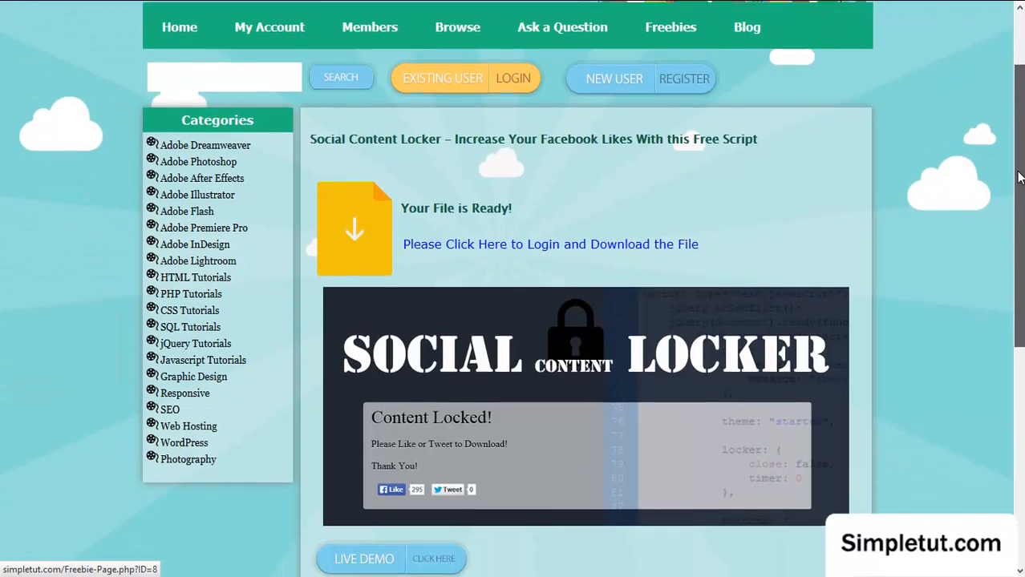
{"action": "scroll", "scroll_direction": "down", "scroll_amount": 3}
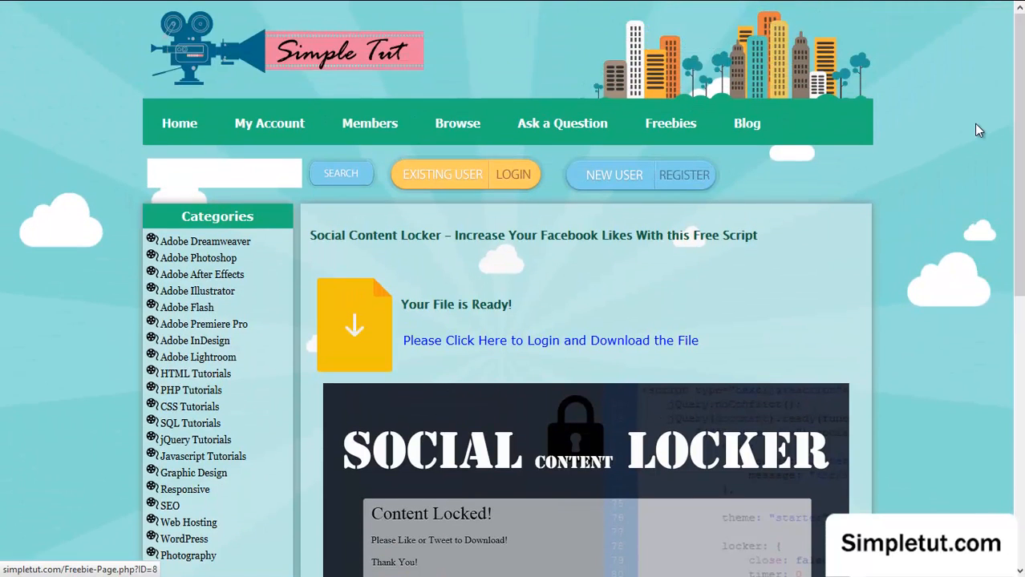
{"action": "mouse_move", "coordinate": [822, 265]}
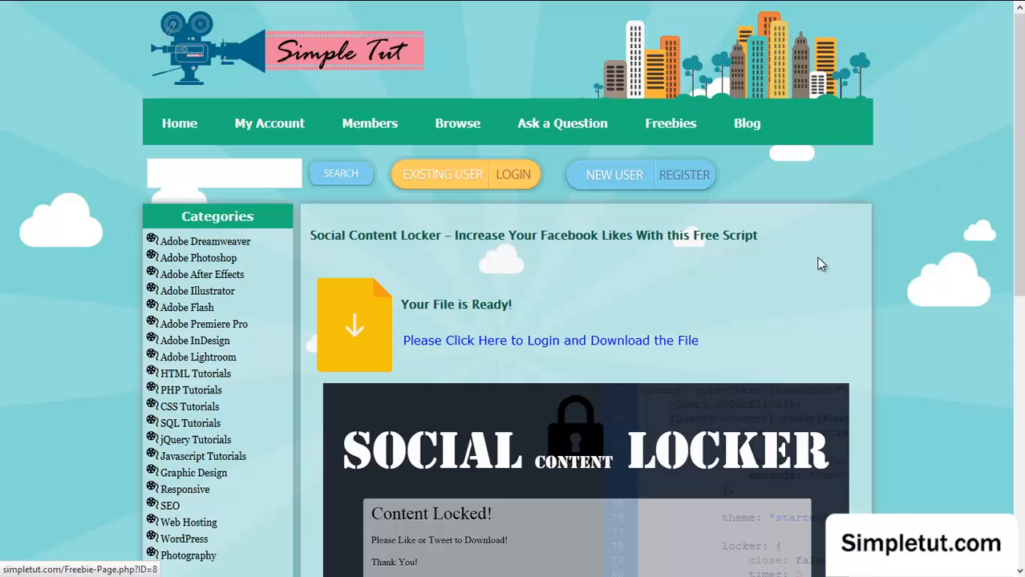
{"action": "mouse_move", "coordinate": [247, 212]}
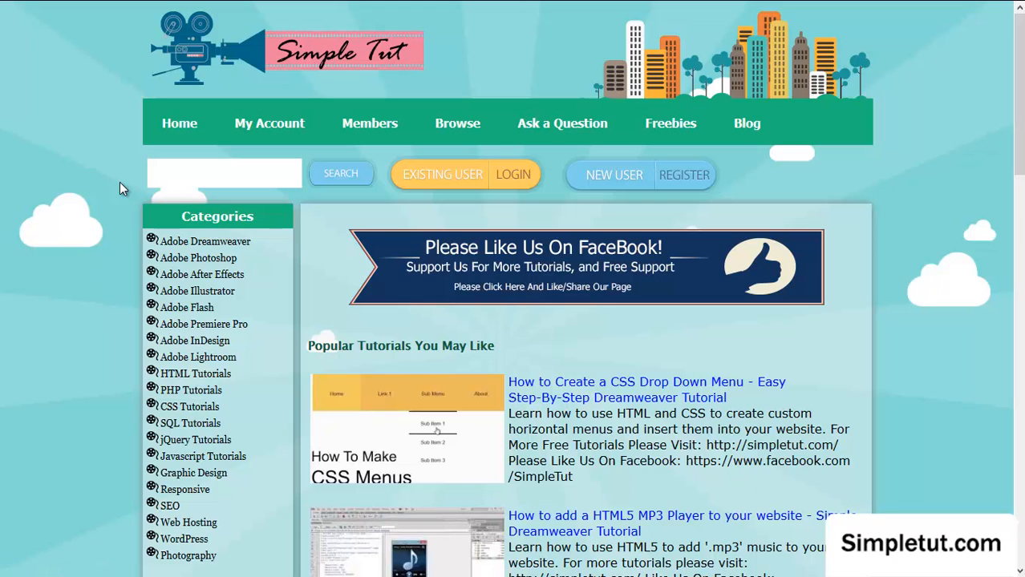
{"action": "mouse_move", "coordinate": [117, 167]}
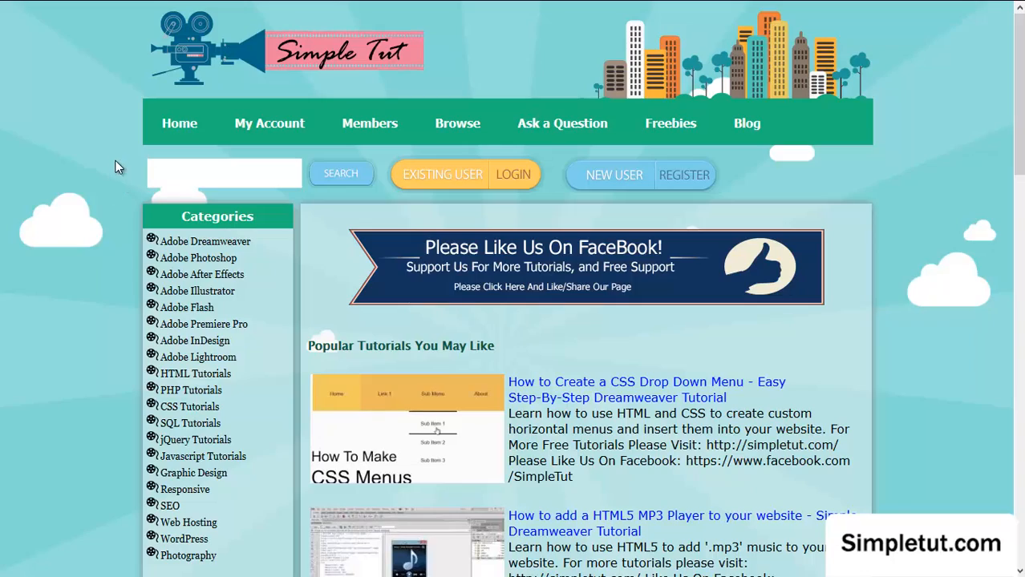
Browse the current page, then open the Freebies listing of five freebies
{"action": "scroll", "scroll_direction": "down", "scroll_amount": 3}
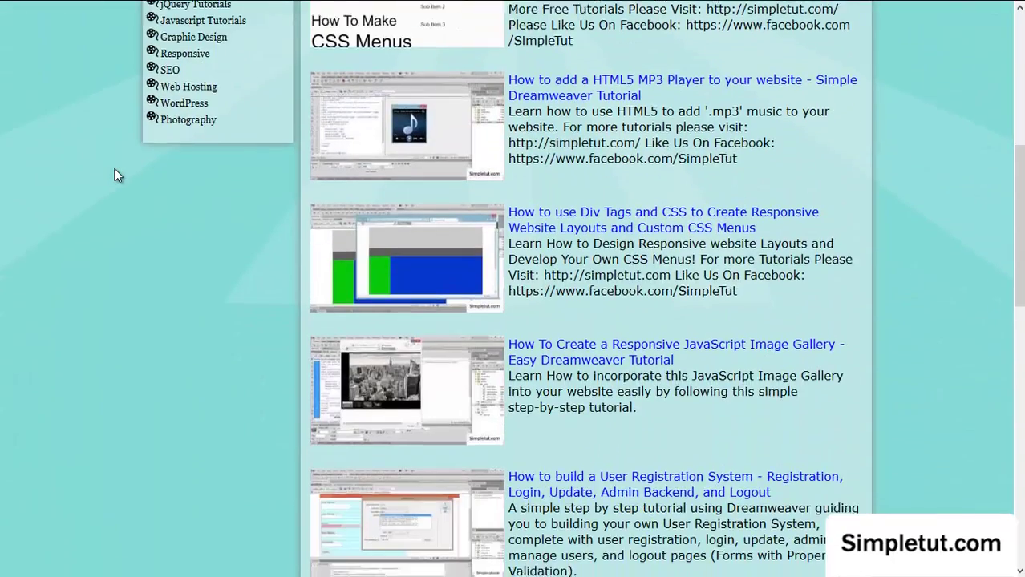
{"action": "scroll", "scroll_direction": "down", "scroll_amount": 3}
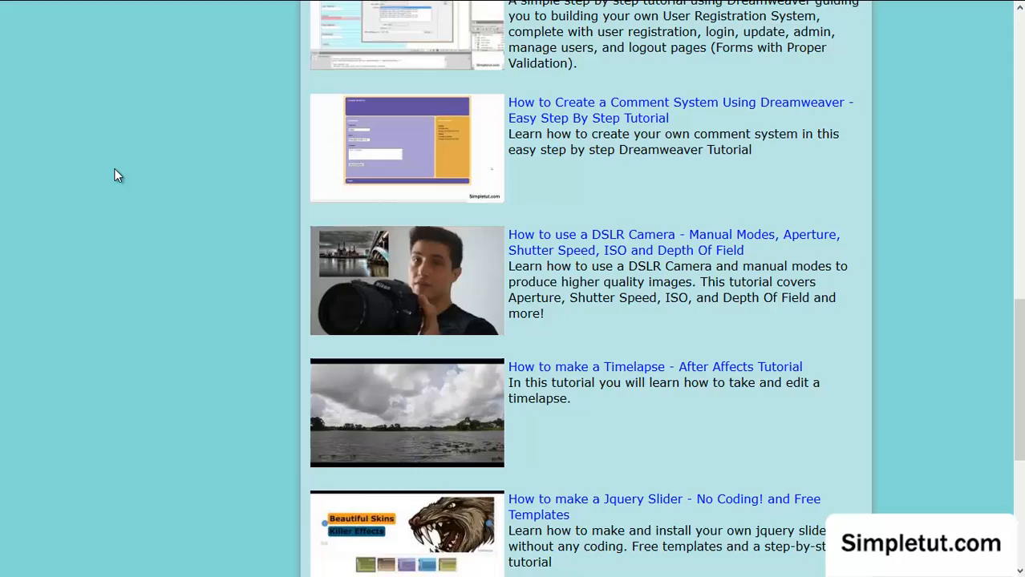
{"action": "scroll", "scroll_direction": "up", "scroll_amount": 3}
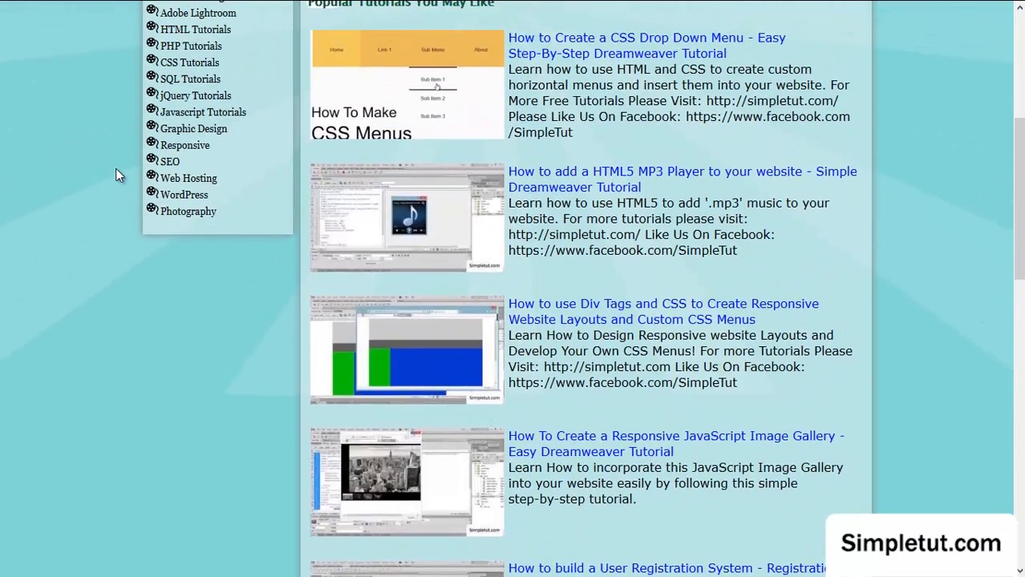
{"action": "scroll", "scroll_direction": "up", "scroll_amount": 3}
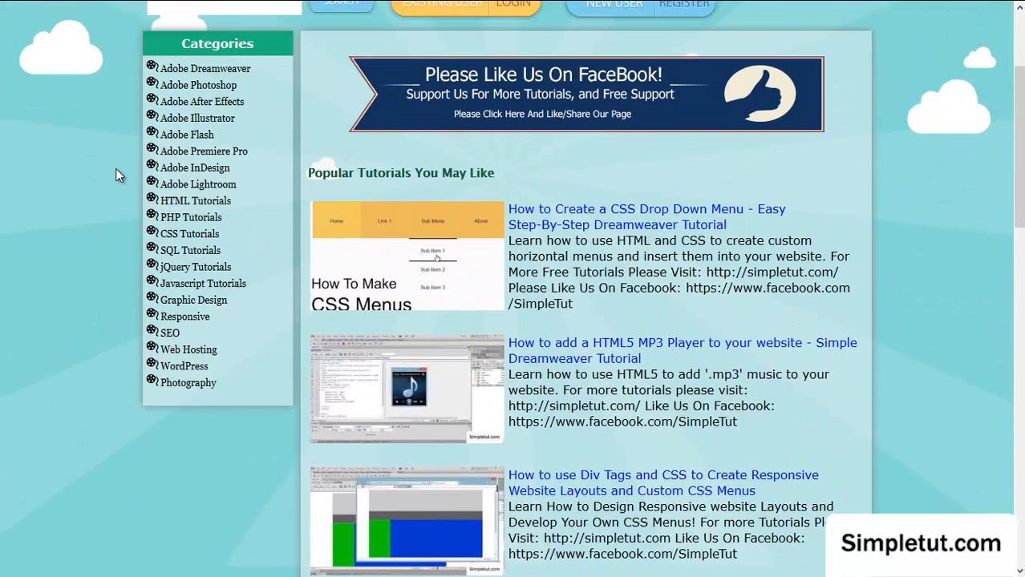
{"action": "scroll", "scroll_direction": "down", "scroll_amount": 3}
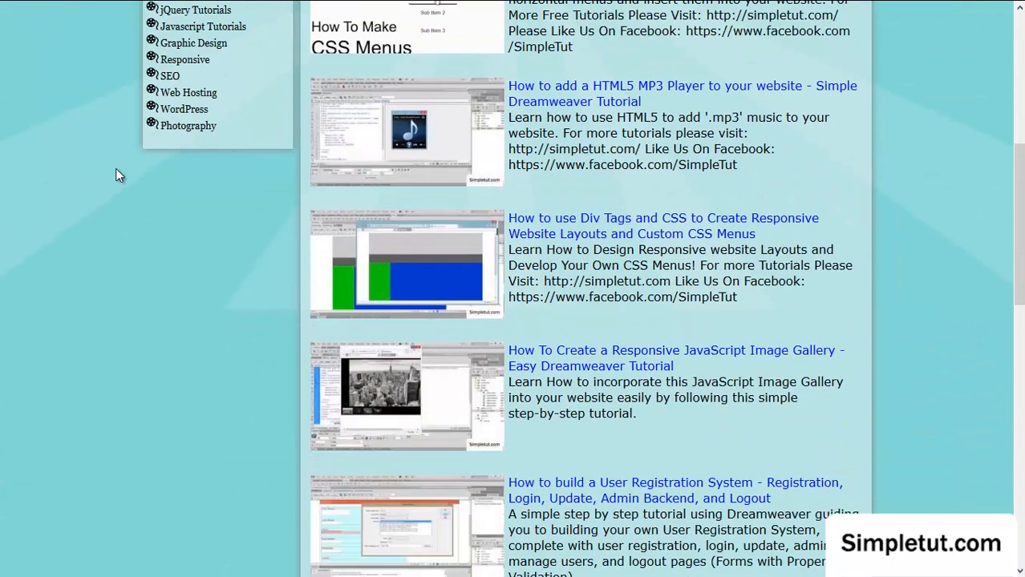
{"action": "scroll", "scroll_direction": "down", "scroll_amount": 3}
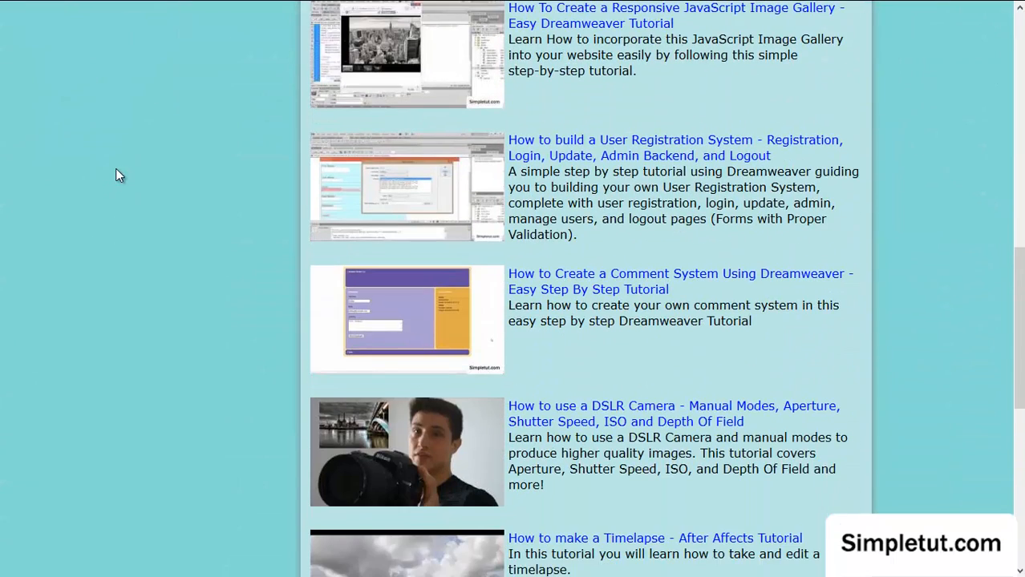
{"action": "scroll", "scroll_direction": "down", "scroll_amount": 3}
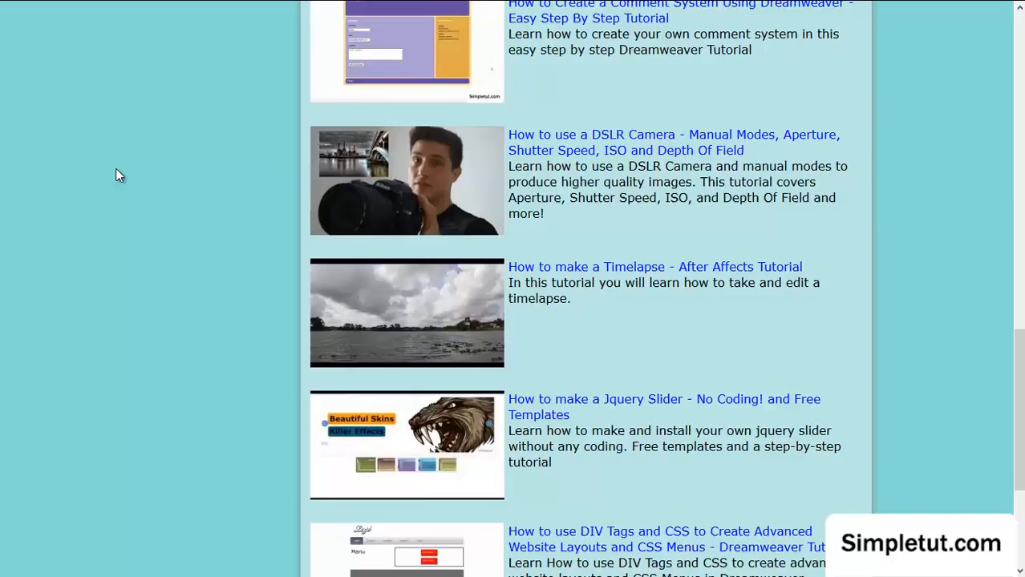
{"action": "scroll", "scroll_direction": "up", "scroll_amount": 3}
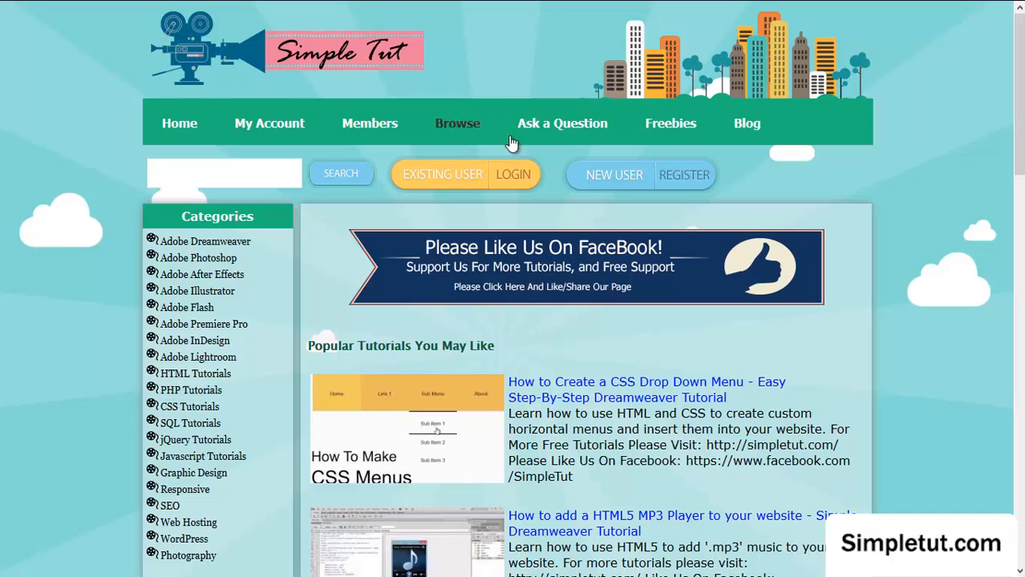
{"action": "left_click", "coordinate": [671, 123]}
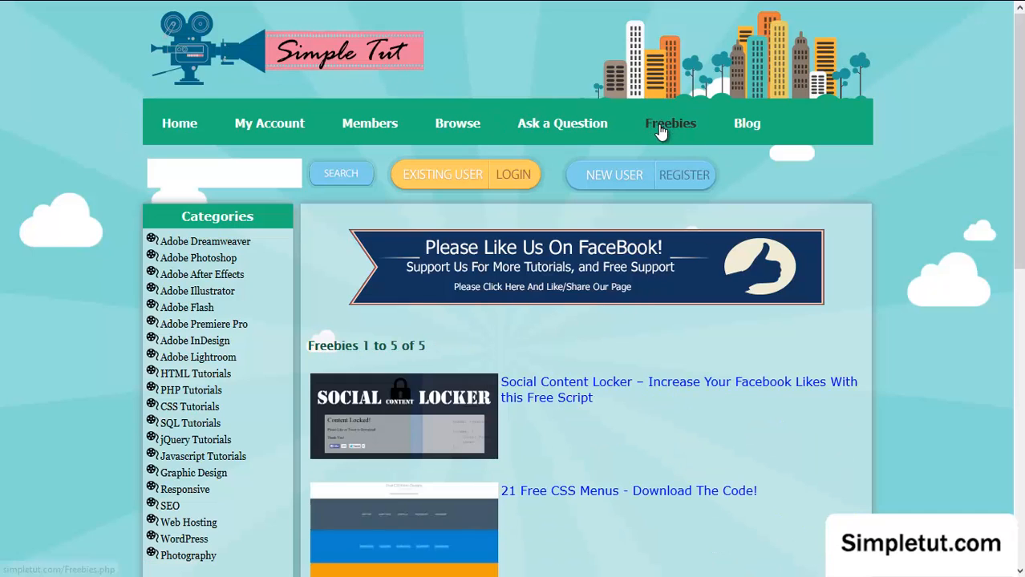
{"action": "mouse_move", "coordinate": [531, 389]}
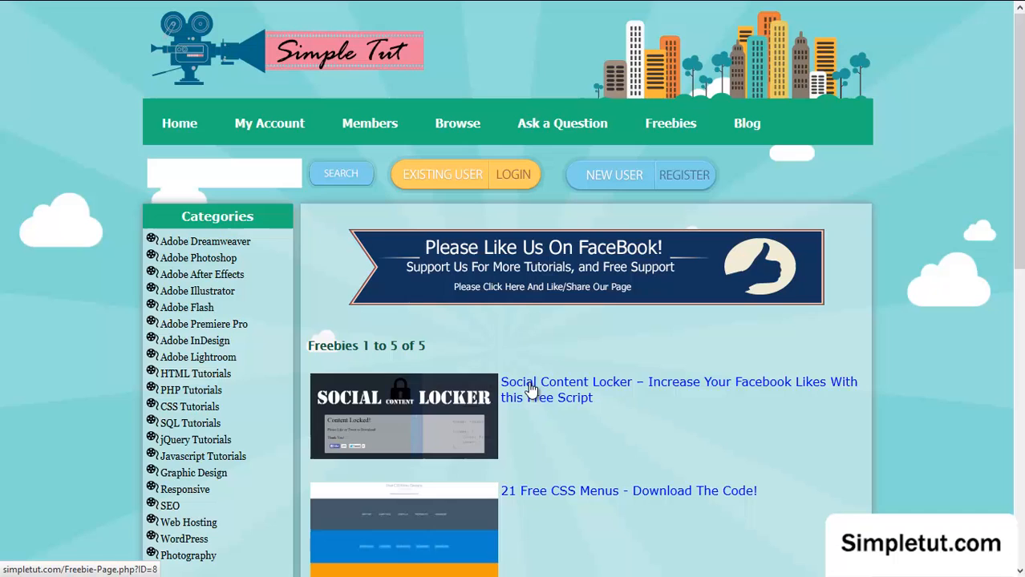
{"action": "mouse_move", "coordinate": [607, 390]}
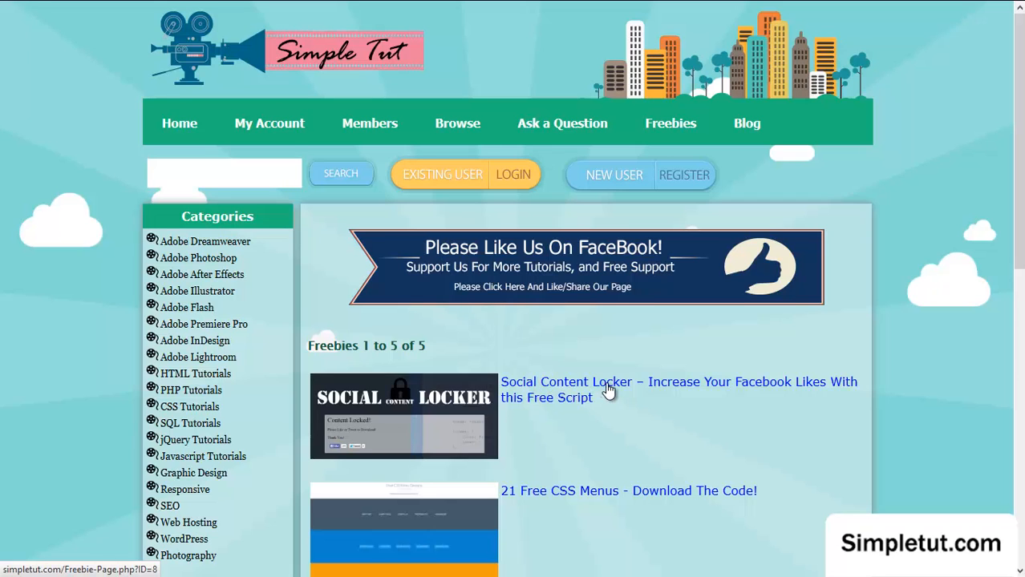
{"action": "scroll", "scroll_direction": "down", "scroll_amount": 3}
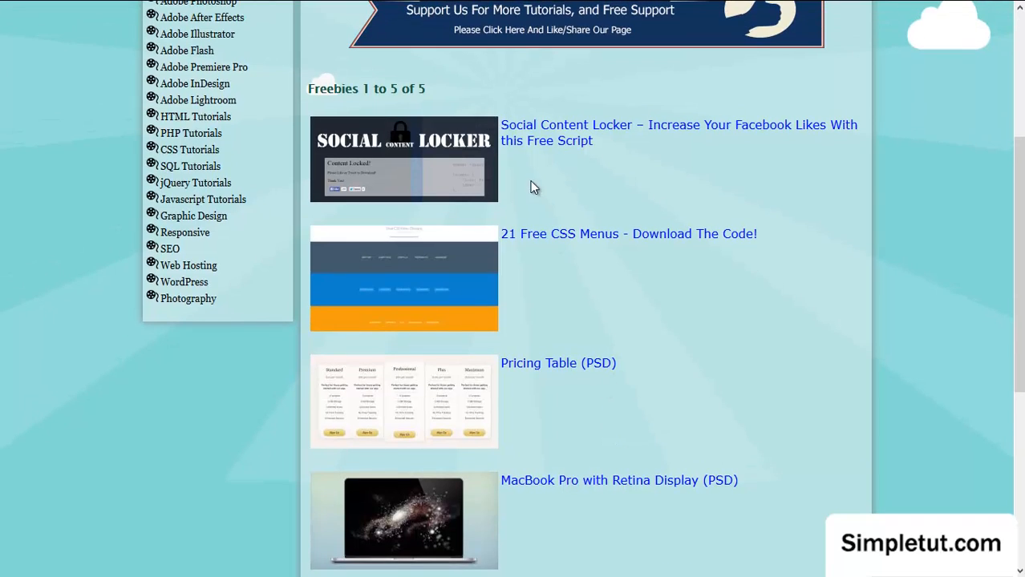
{"action": "mouse_move", "coordinate": [517, 135]}
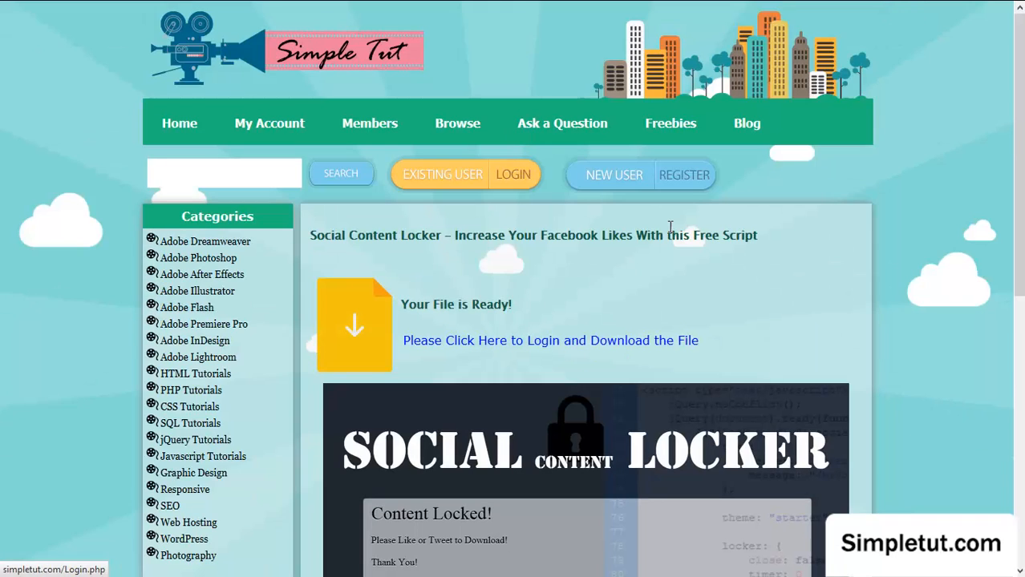
Open the Social Content Locker blog post from Blog and scroll to its introduction
{"action": "scroll", "scroll_direction": "down", "scroll_amount": 3}
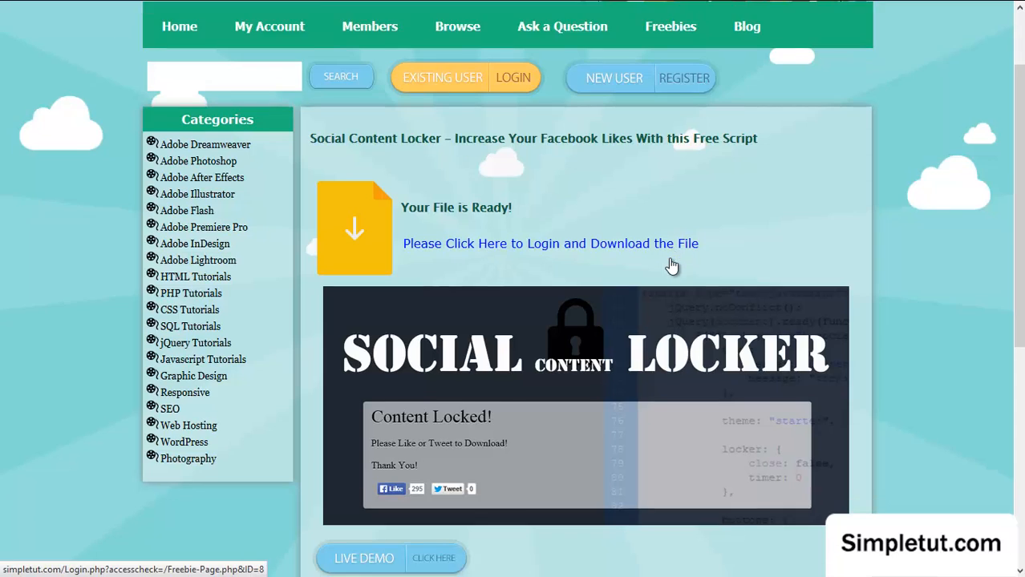
{"action": "scroll", "scroll_direction": "down", "scroll_amount": 3}
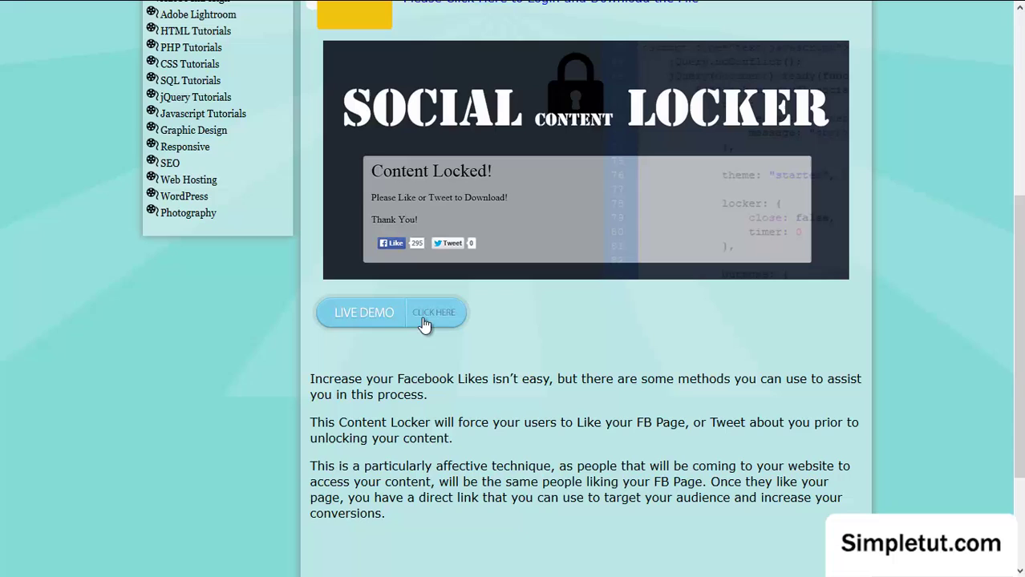
{"action": "mouse_move", "coordinate": [348, 311]}
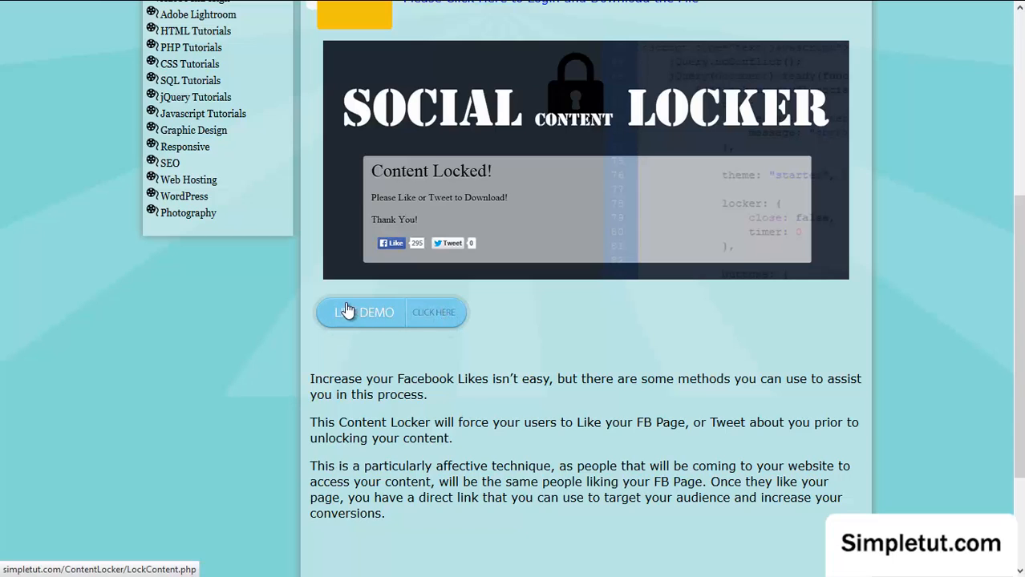
{"action": "mouse_move", "coordinate": [354, 321]}
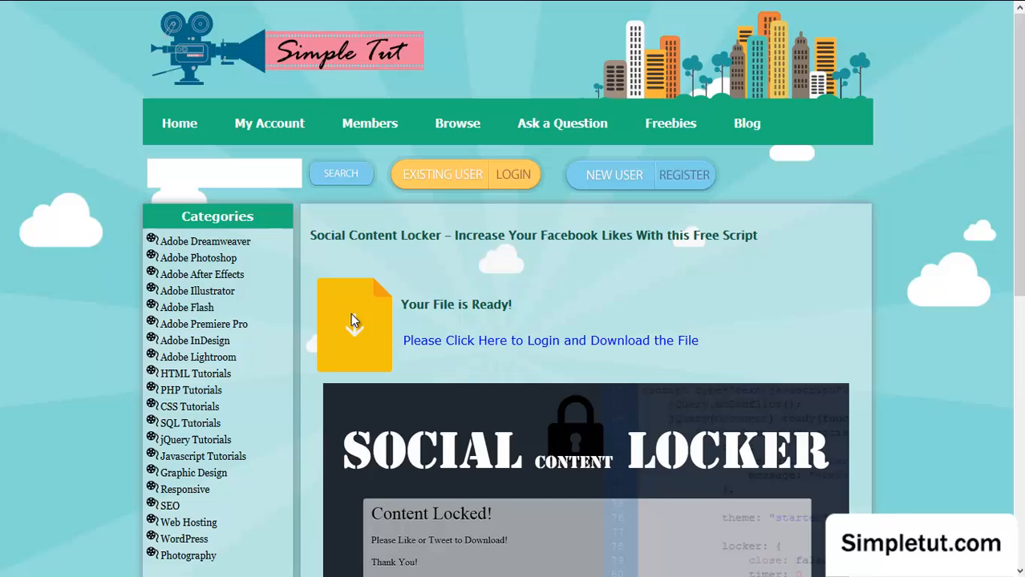
{"action": "mouse_move", "coordinate": [420, 290]}
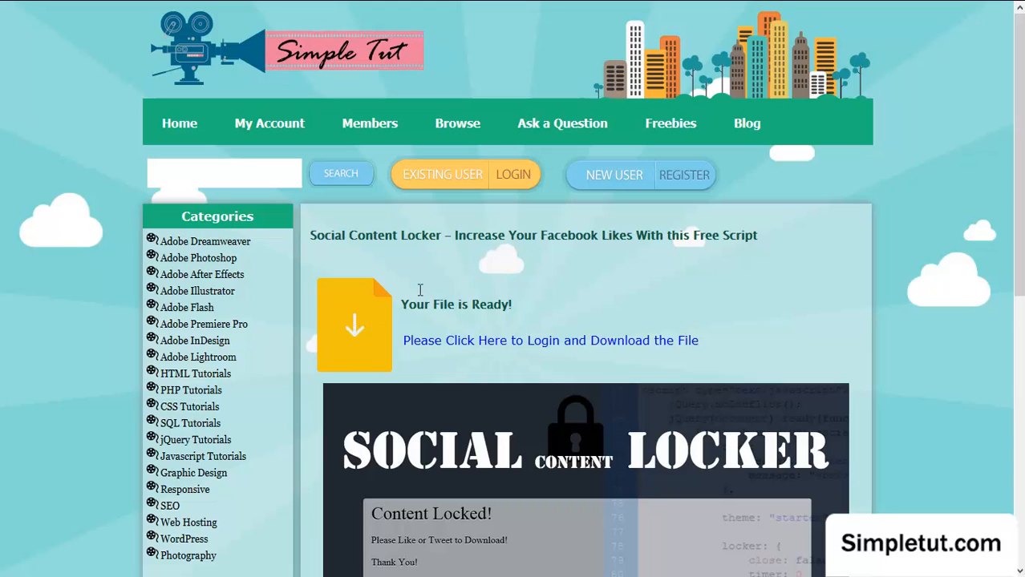
{"action": "mouse_move", "coordinate": [748, 133]}
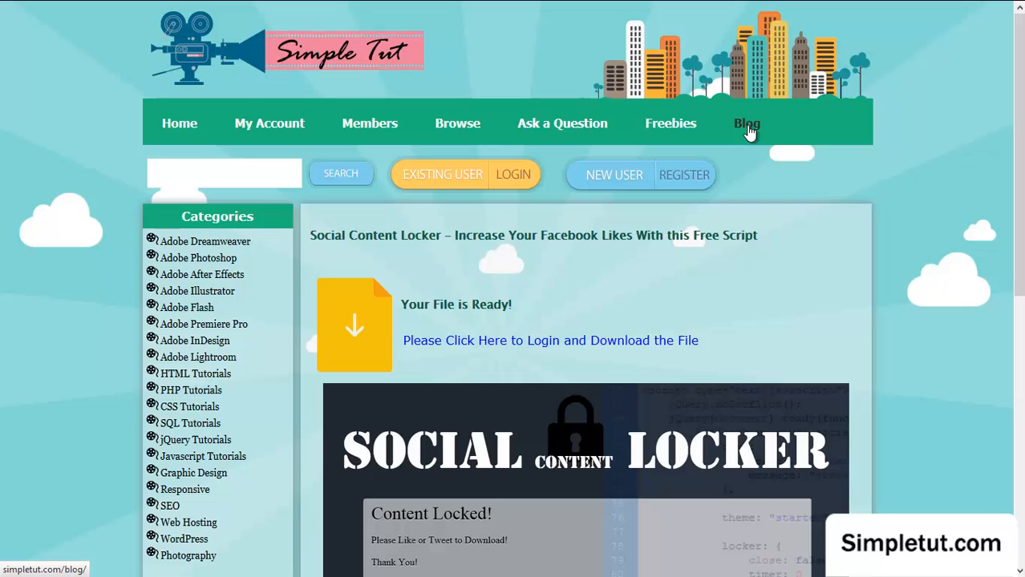
{"action": "left_click", "coordinate": [747, 123]}
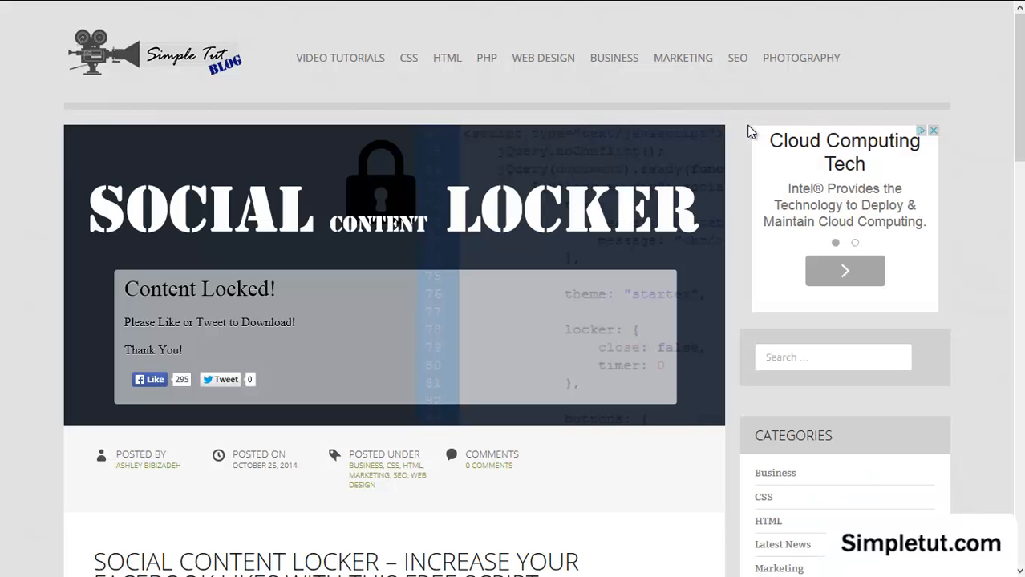
{"action": "mouse_move", "coordinate": [519, 192]}
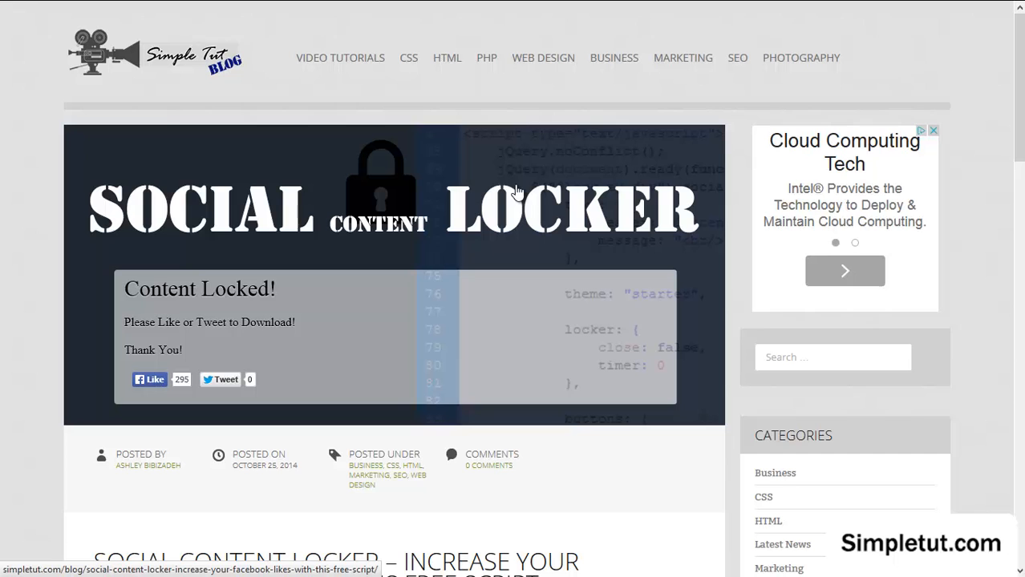
{"action": "mouse_move", "coordinate": [521, 196]}
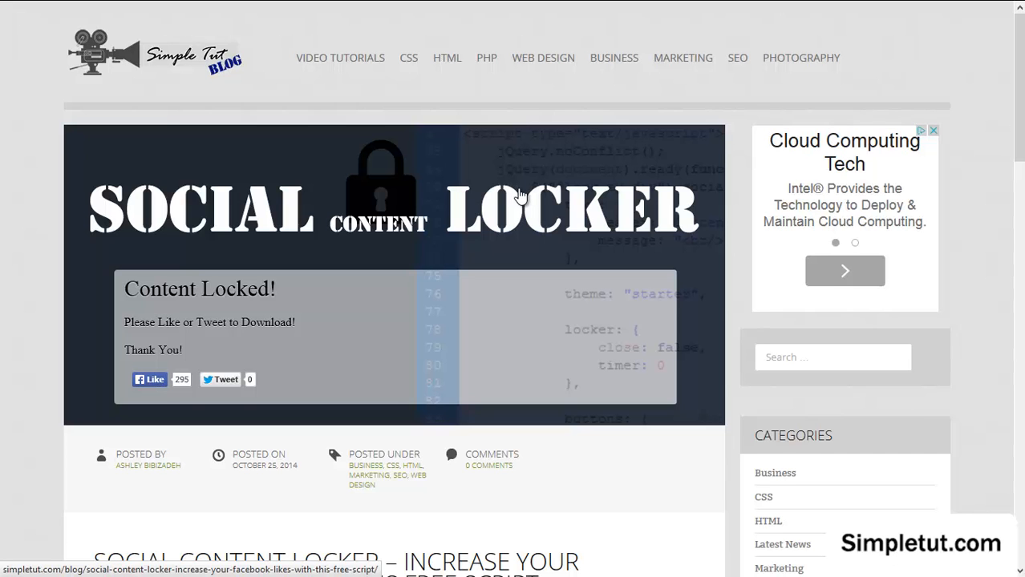
{"action": "scroll", "scroll_direction": "down", "scroll_amount": 3}
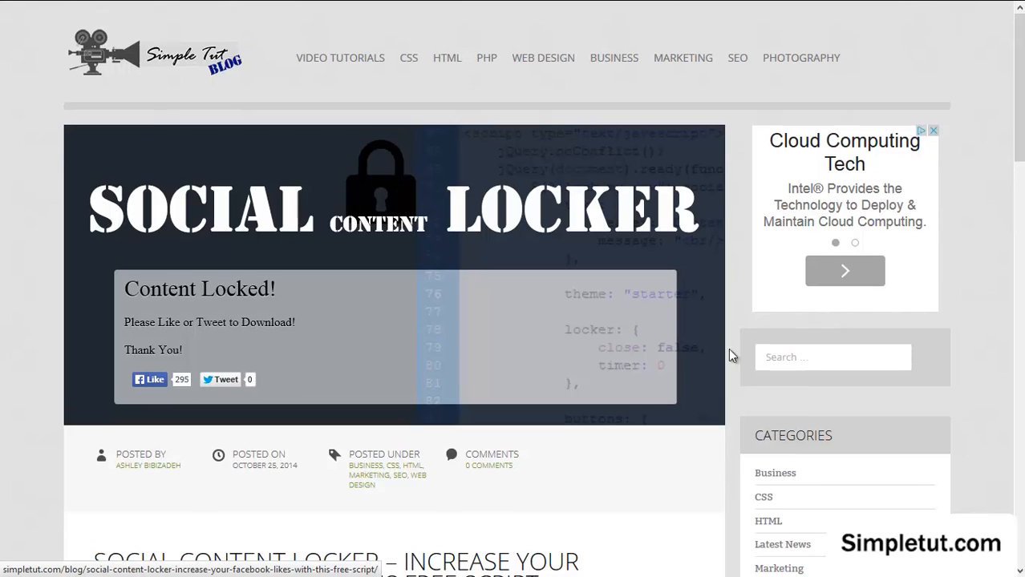
{"action": "left_click", "coordinate": [834, 357]}
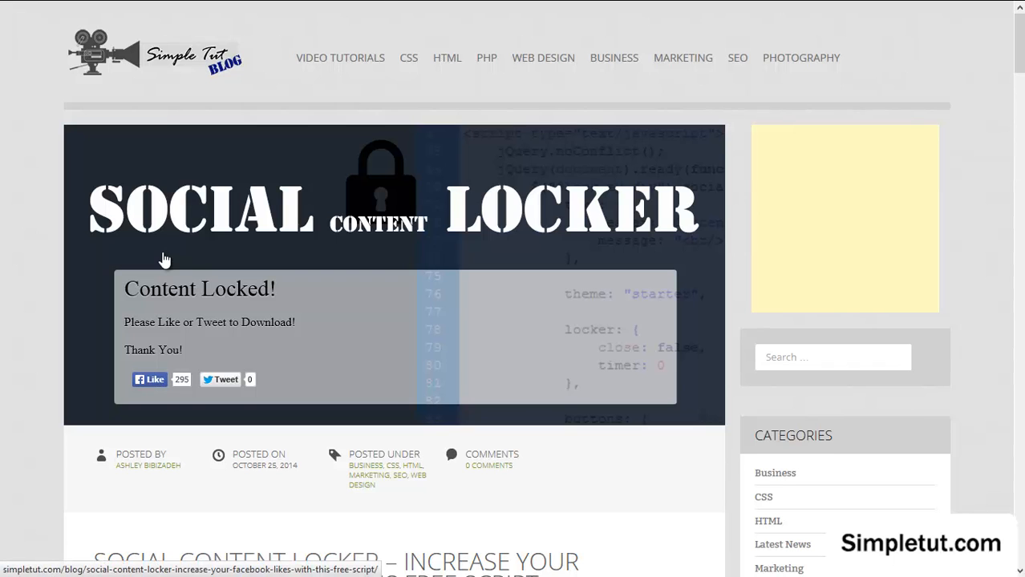
{"action": "scroll", "scroll_direction": "down", "scroll_amount": 3}
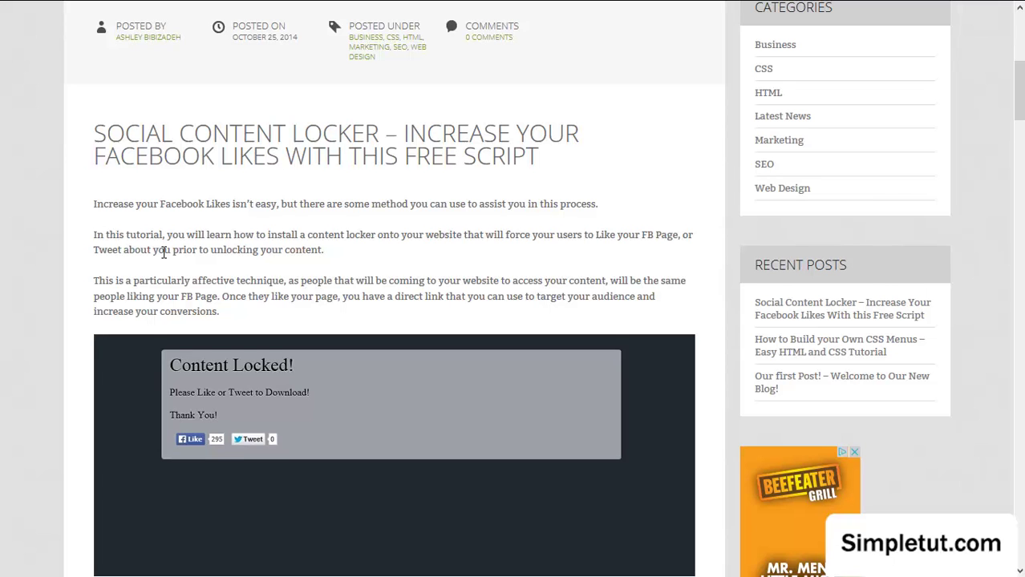
Scroll past Download, Preparation, Link it UP and CSS to the Install the Script code
{"action": "scroll", "scroll_direction": "down", "scroll_amount": 3}
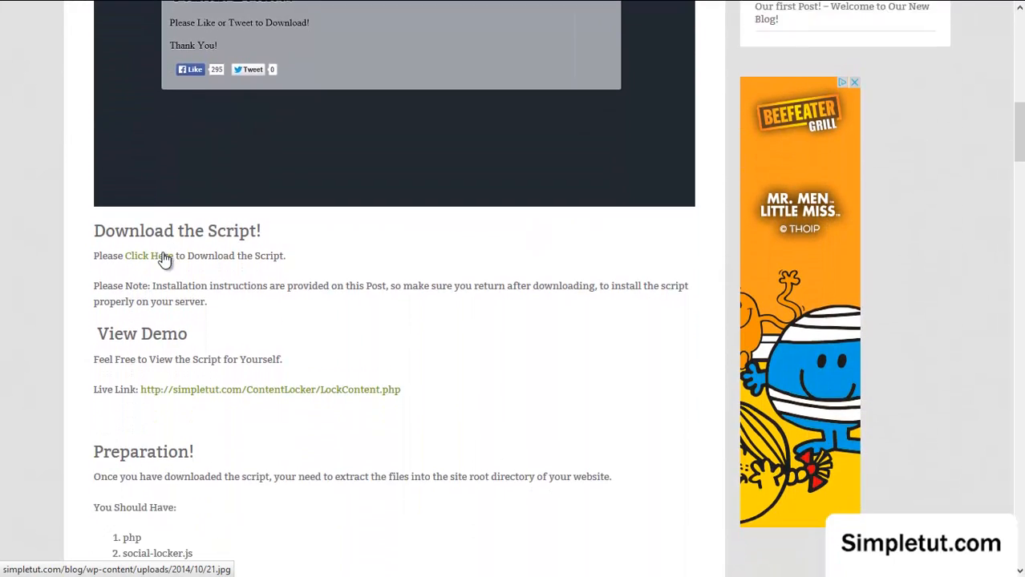
{"action": "scroll", "scroll_direction": "down", "scroll_amount": 3}
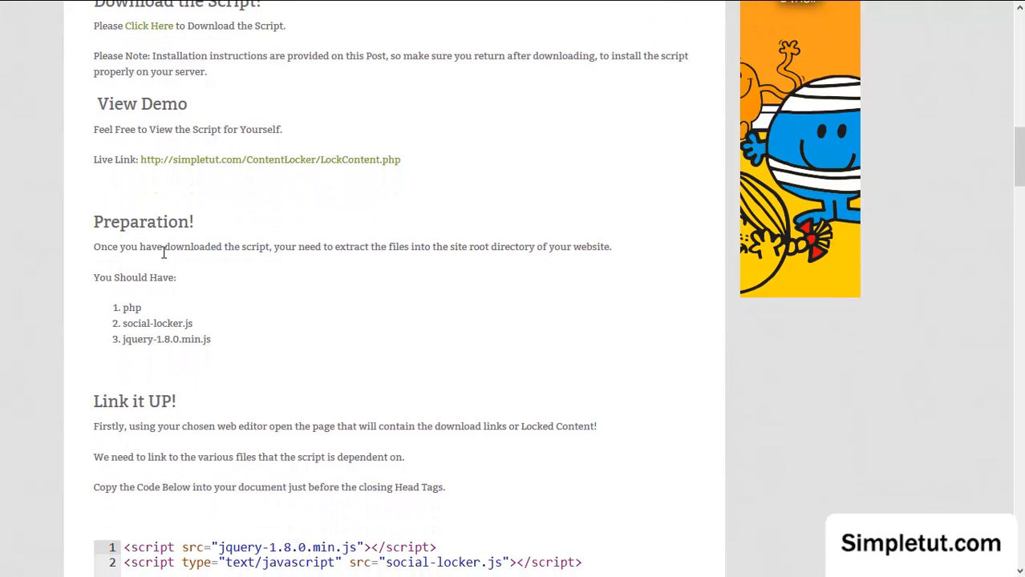
{"action": "scroll", "scroll_direction": "down", "scroll_amount": 3}
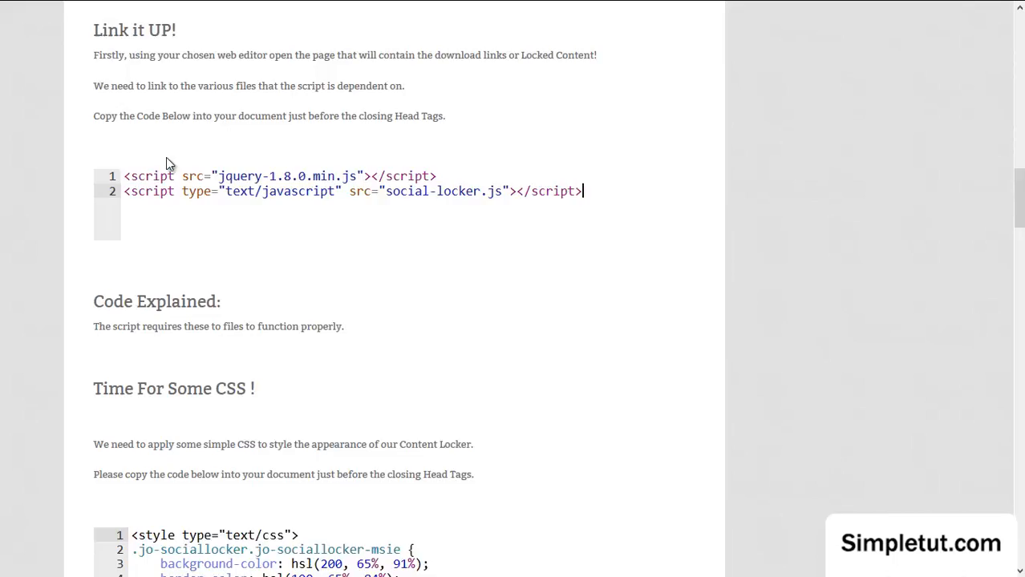
{"action": "scroll", "scroll_direction": "down", "scroll_amount": 3}
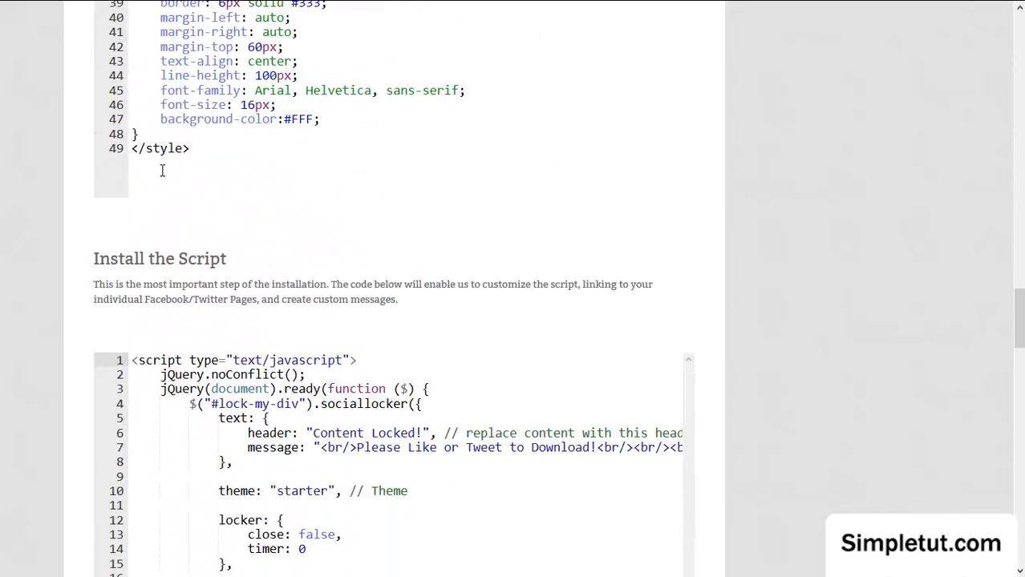
{"action": "scroll", "scroll_direction": "down", "scroll_amount": 3}
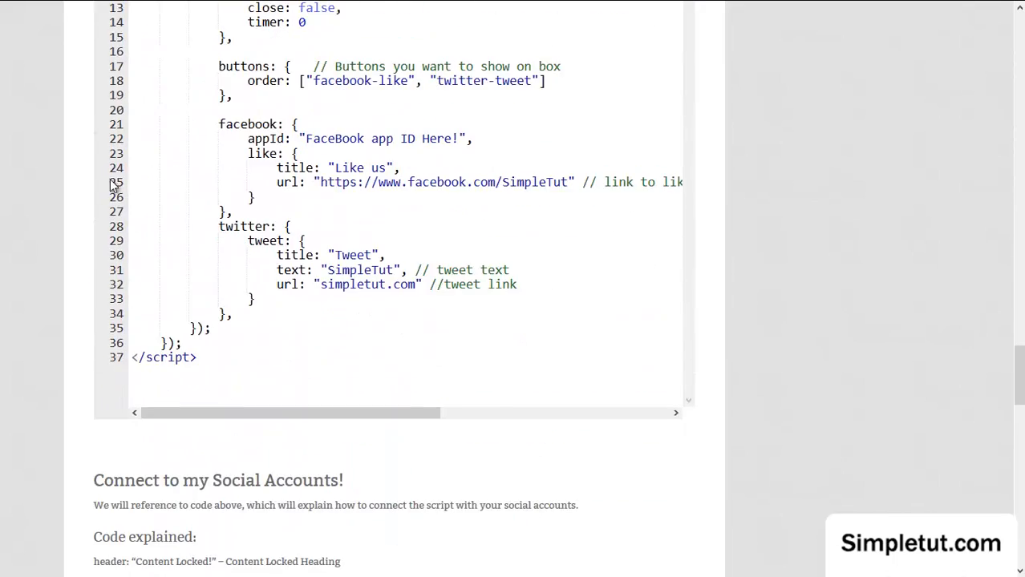
{"action": "scroll", "scroll_direction": "down", "scroll_amount": 3}
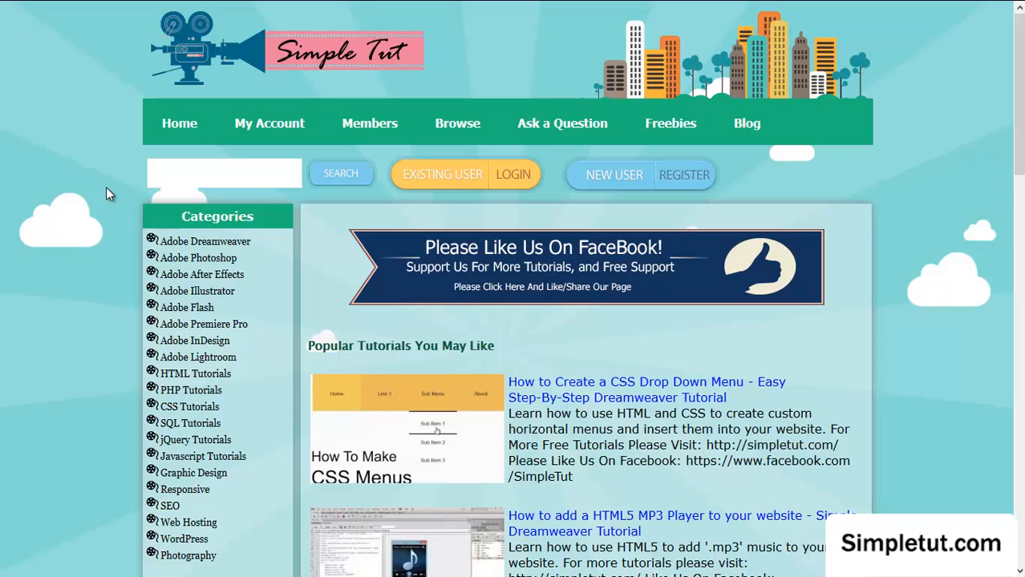
{"action": "scroll", "scroll_direction": "down", "scroll_amount": 3}
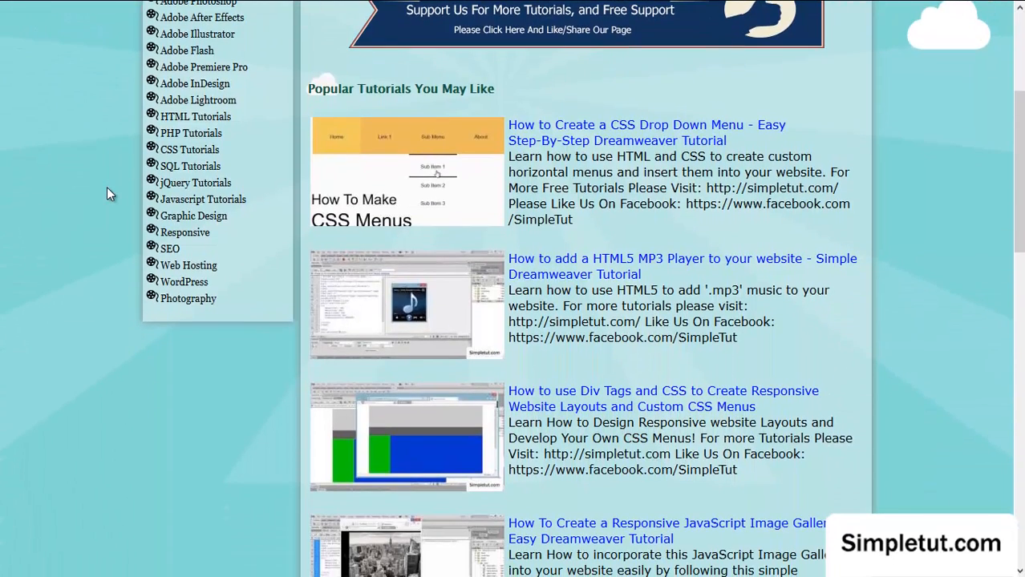
{"action": "scroll", "scroll_direction": "down", "scroll_amount": 3}
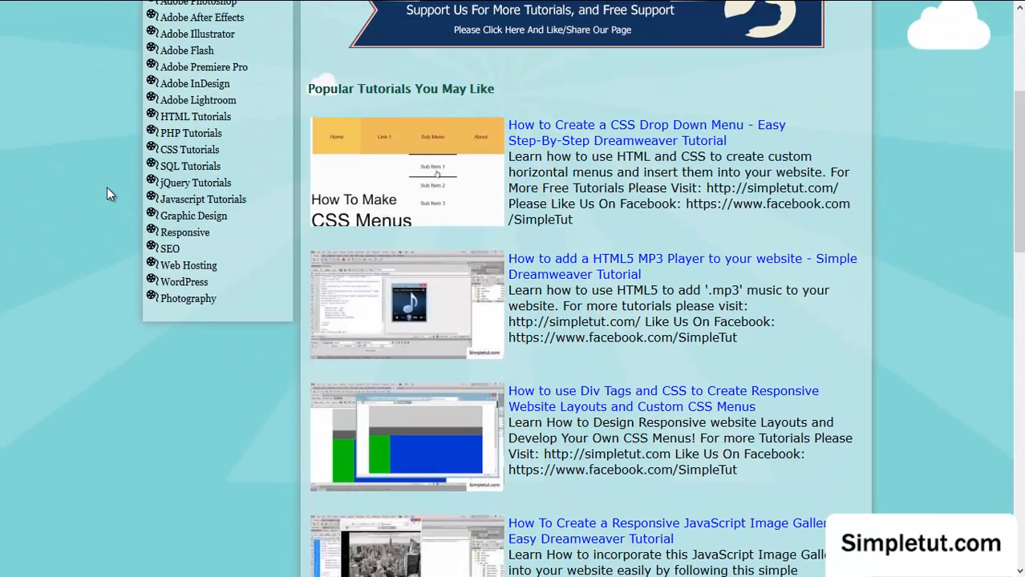
{"action": "scroll", "scroll_direction": "down", "scroll_amount": 3}
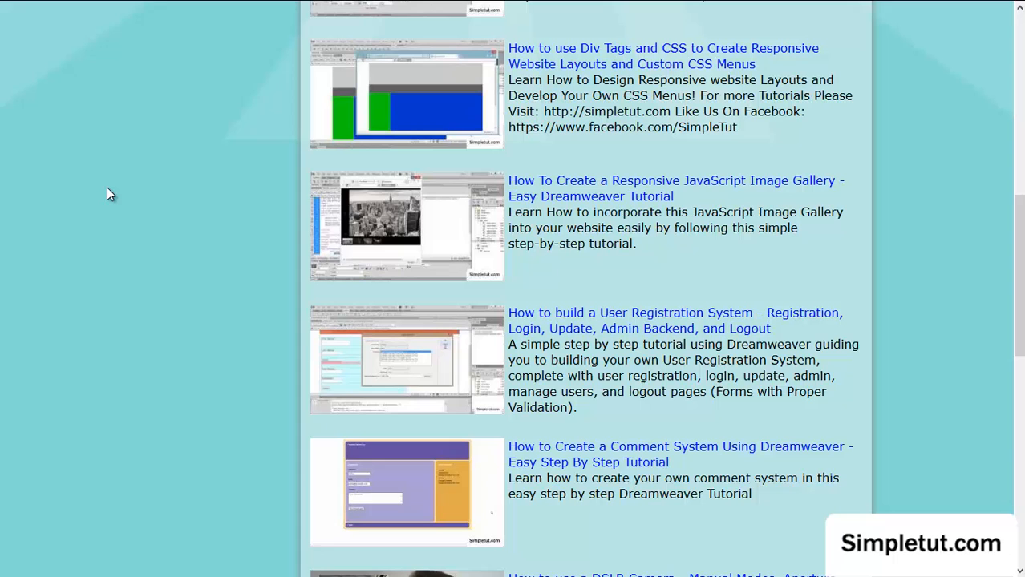
{"action": "scroll", "scroll_direction": "down", "scroll_amount": 3}
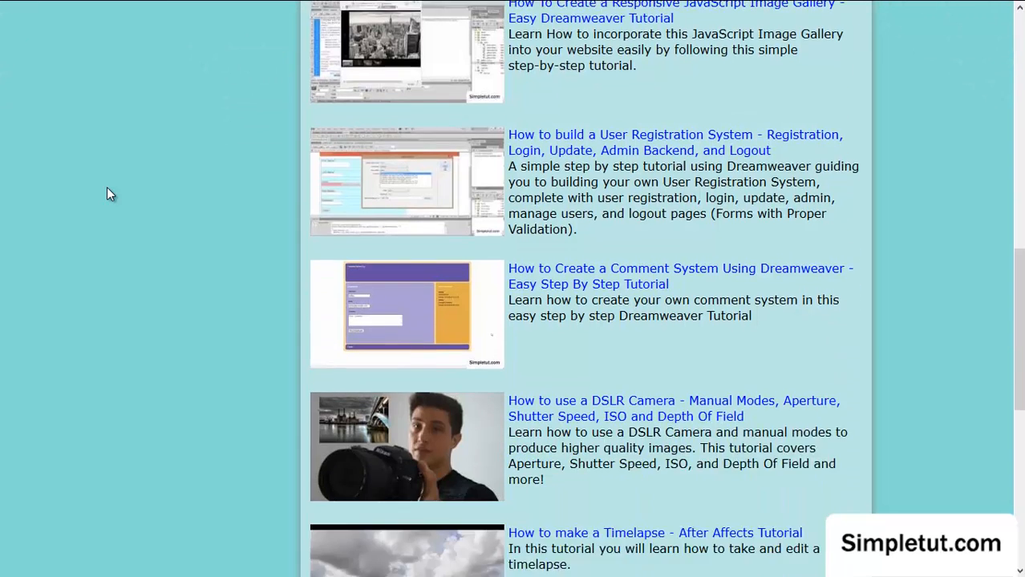
{"action": "scroll", "scroll_direction": "down", "scroll_amount": 3}
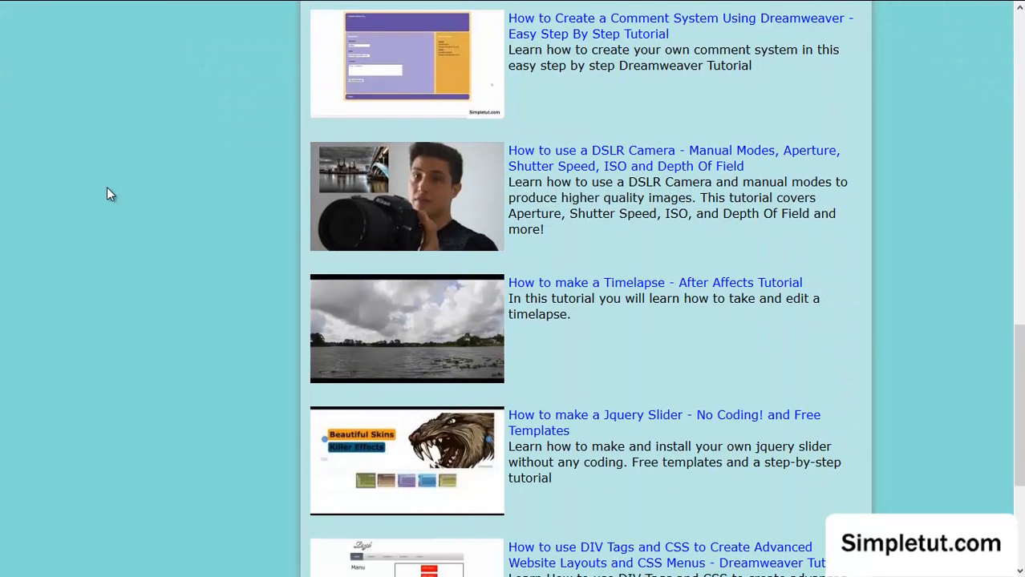
{"action": "scroll", "scroll_direction": "down", "scroll_amount": 3}
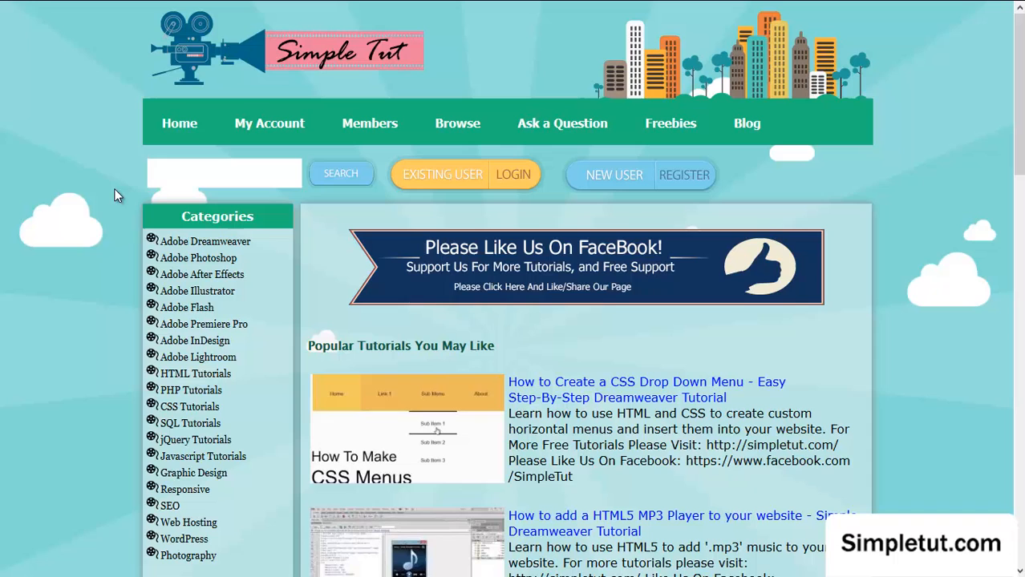
{"action": "mouse_move", "coordinate": [529, 136]}
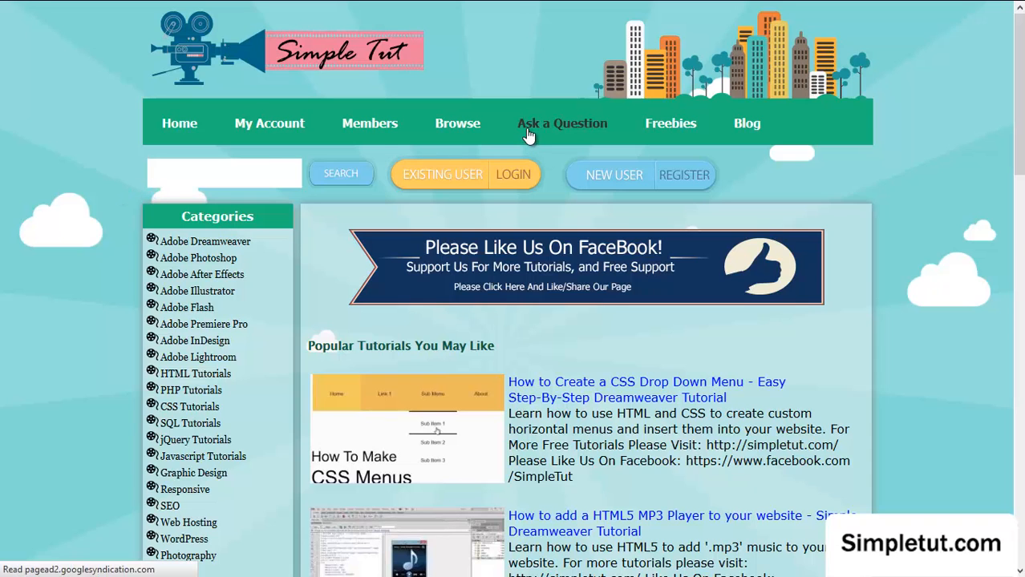
Open Ask a Question, then move on to the website-building services page
{"action": "left_click", "coordinate": [562, 122]}
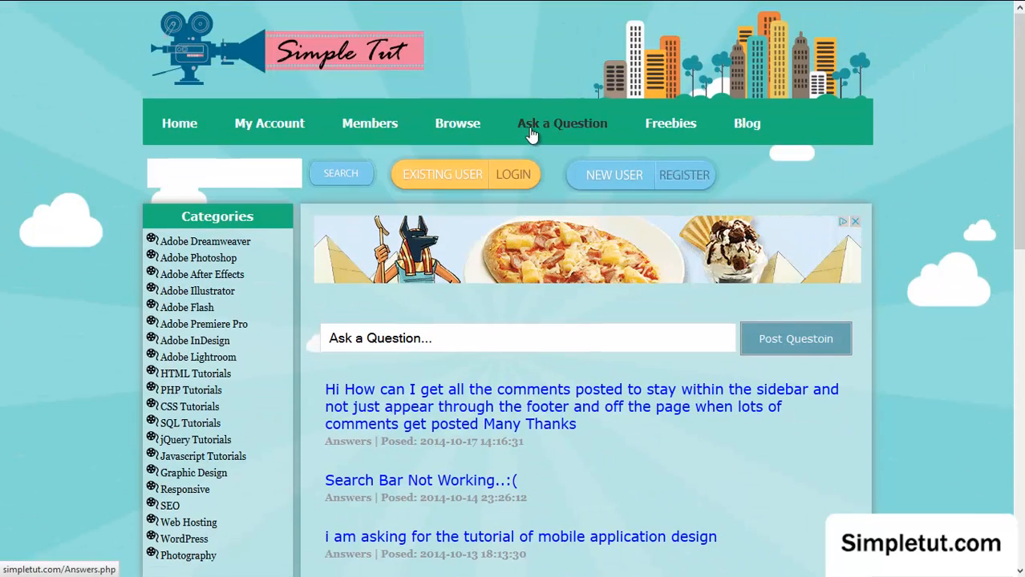
{"action": "left_click", "coordinate": [670, 123]}
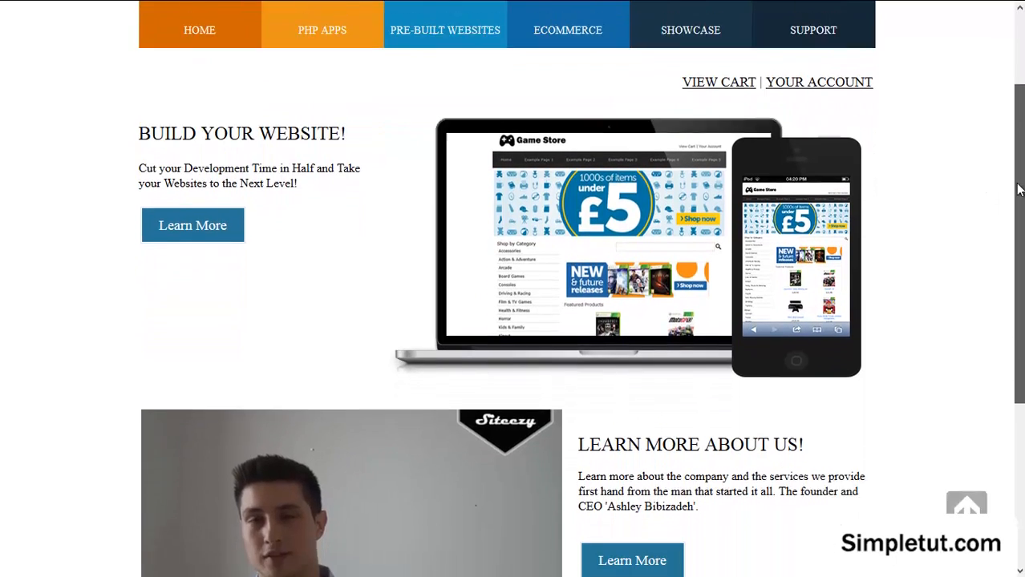
{"action": "scroll", "scroll_direction": "down", "scroll_amount": 3}
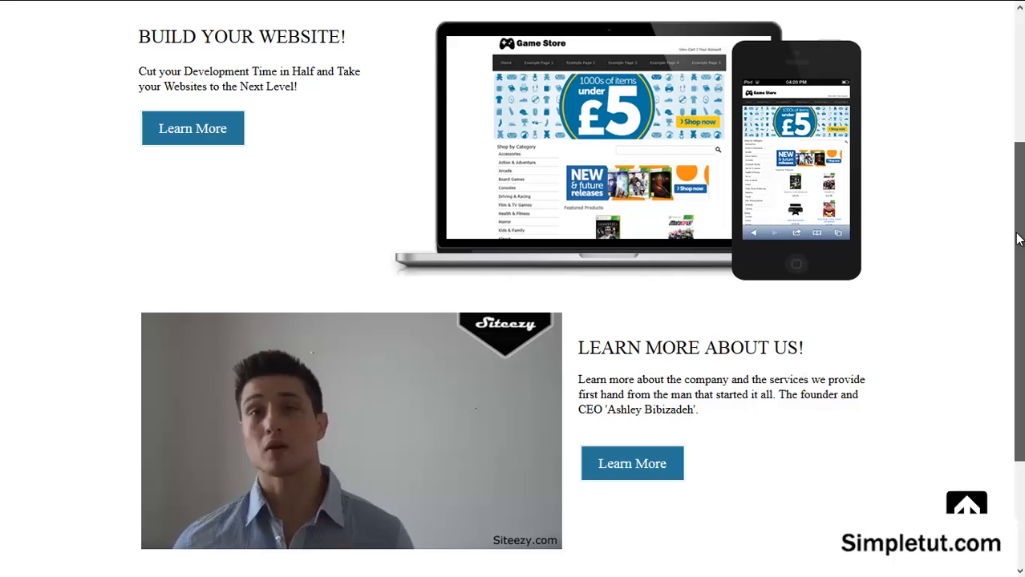
{"action": "scroll", "scroll_direction": "down", "scroll_amount": 3}
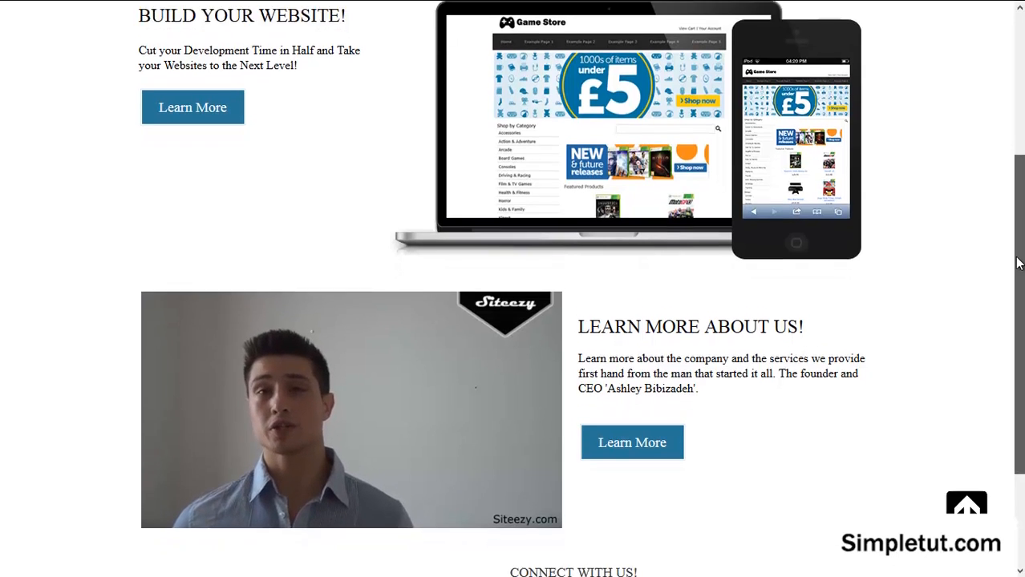
{"action": "scroll", "scroll_direction": "up", "scroll_amount": 3}
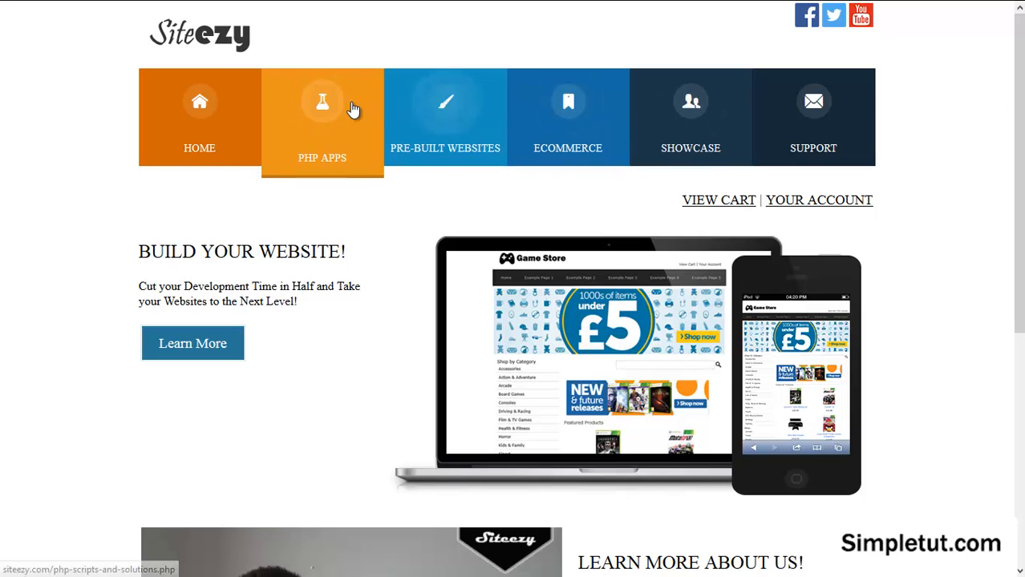
Open Siteezy's PHP APPS page and scroll through the pre-built web apps listings
{"action": "left_click", "coordinate": [321, 117]}
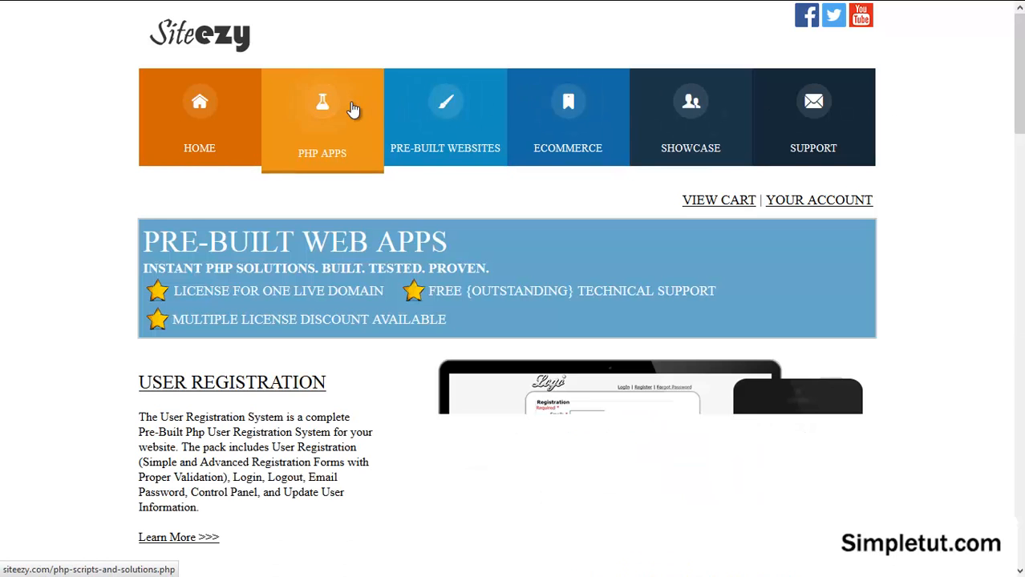
{"action": "scroll", "scroll_direction": "down", "scroll_amount": 3}
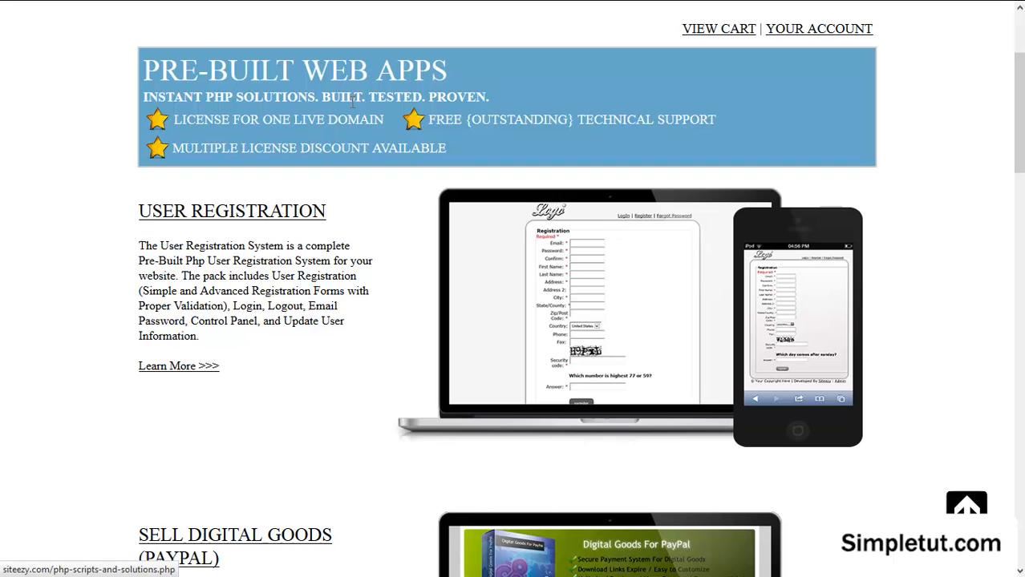
{"action": "scroll", "scroll_direction": "down", "scroll_amount": 3}
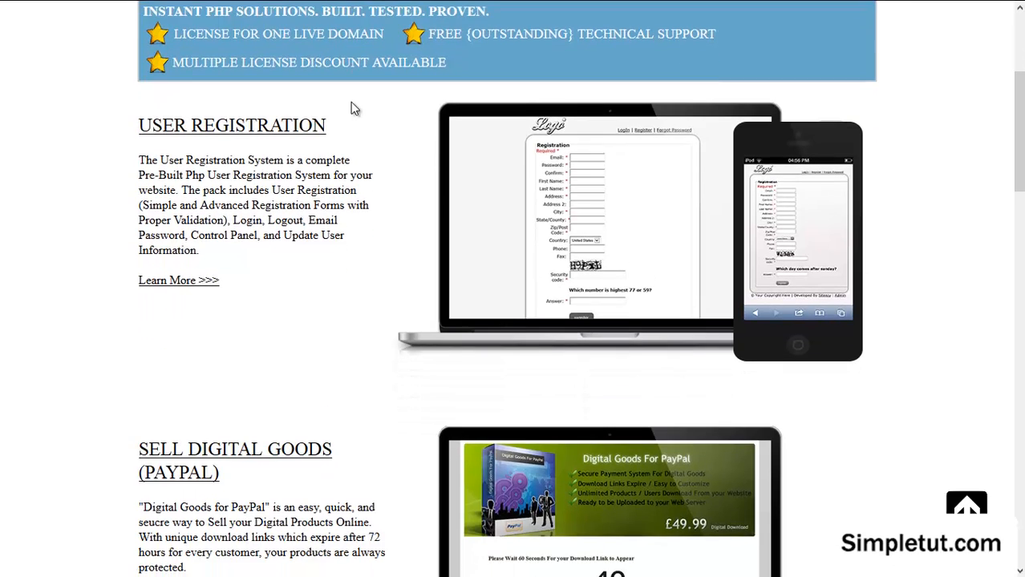
{"action": "scroll", "scroll_direction": "down", "scroll_amount": 3}
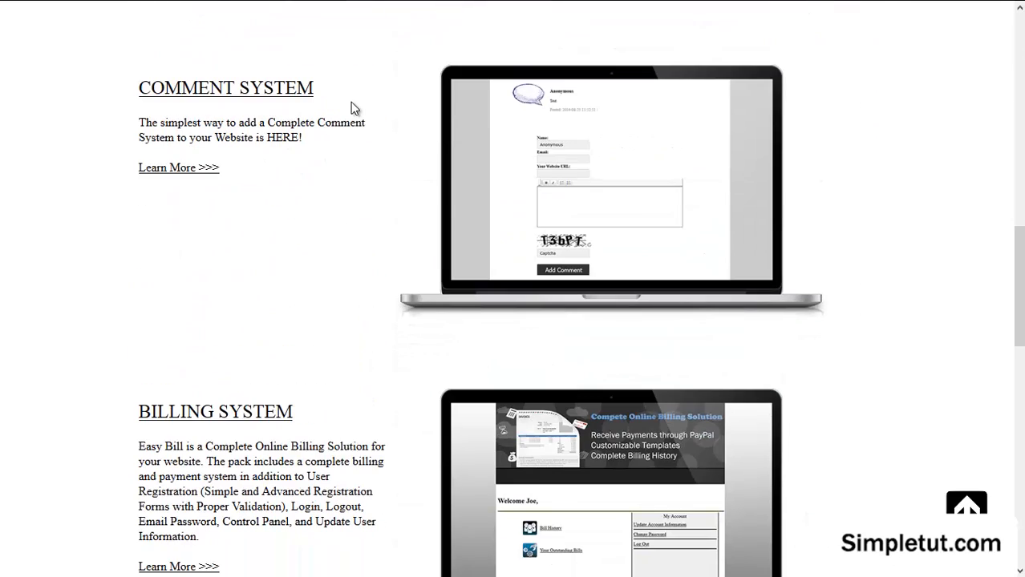
{"action": "scroll", "scroll_direction": "down", "scroll_amount": 3}
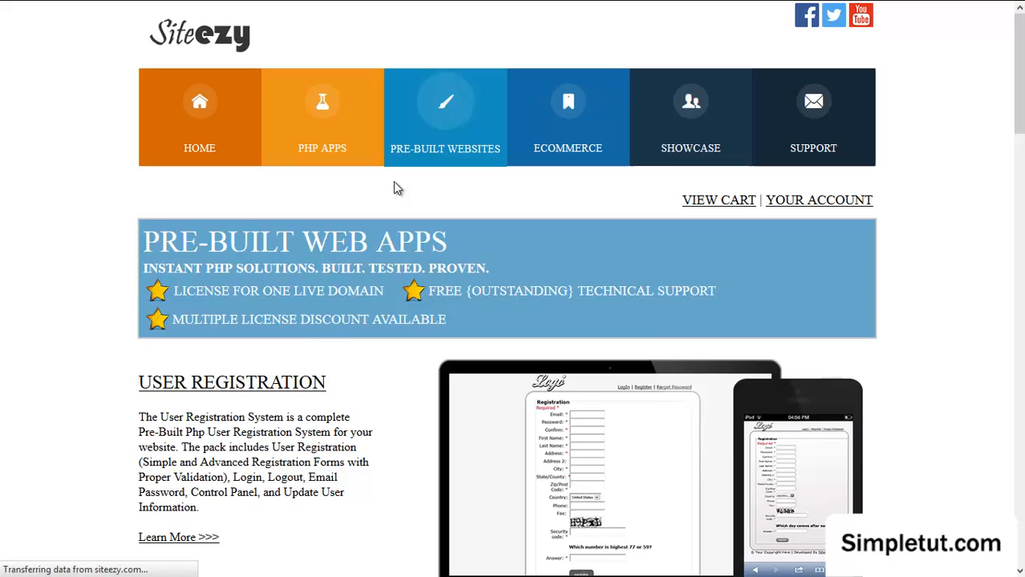
{"action": "scroll", "scroll_direction": "down", "scroll_amount": 3}
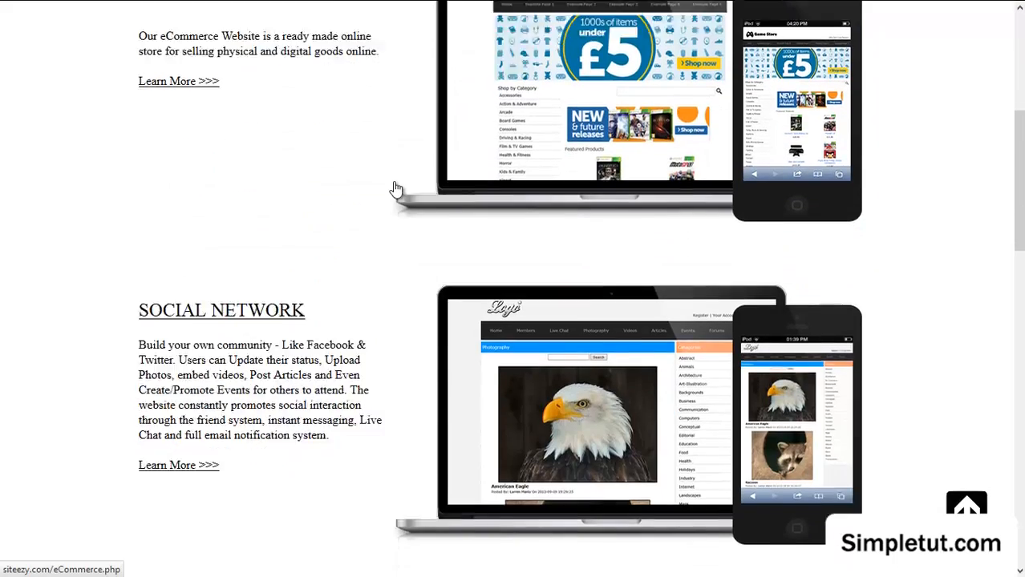
{"action": "scroll", "scroll_direction": "down", "scroll_amount": 3}
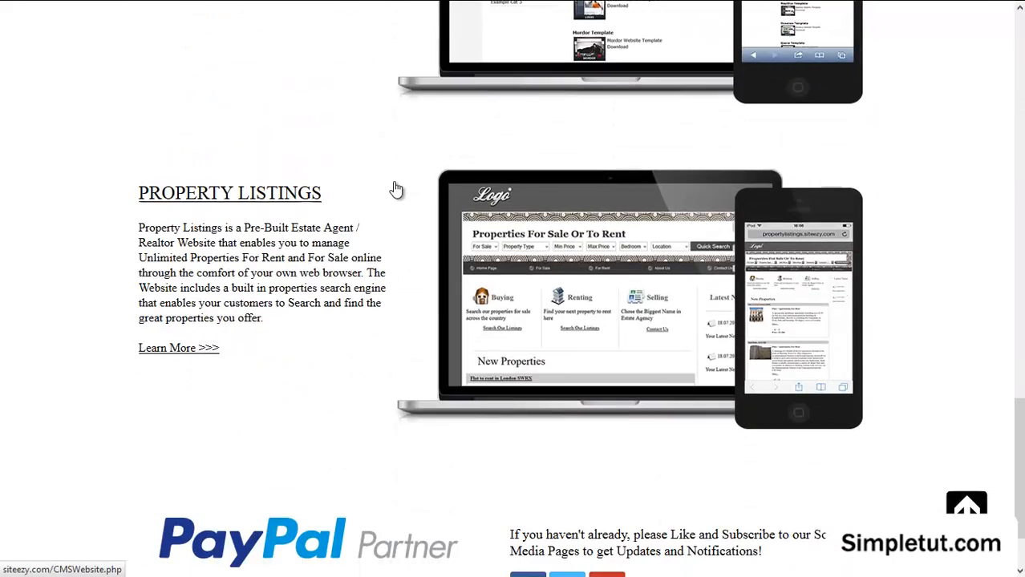
{"action": "scroll", "scroll_direction": "down", "scroll_amount": 3}
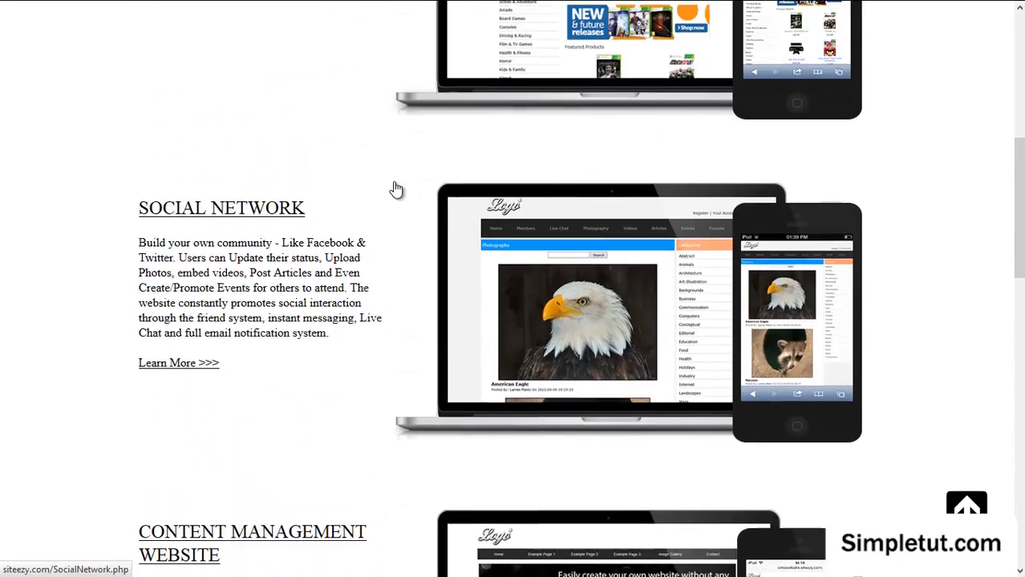
{"action": "scroll", "scroll_direction": "up", "scroll_amount": 3}
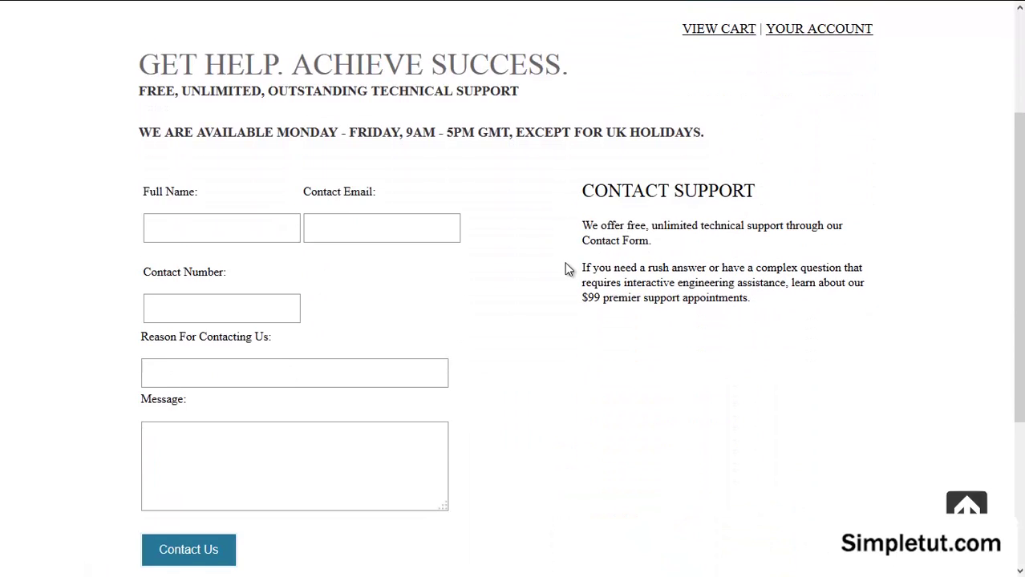
{"action": "scroll", "scroll_direction": "down", "scroll_amount": 3}
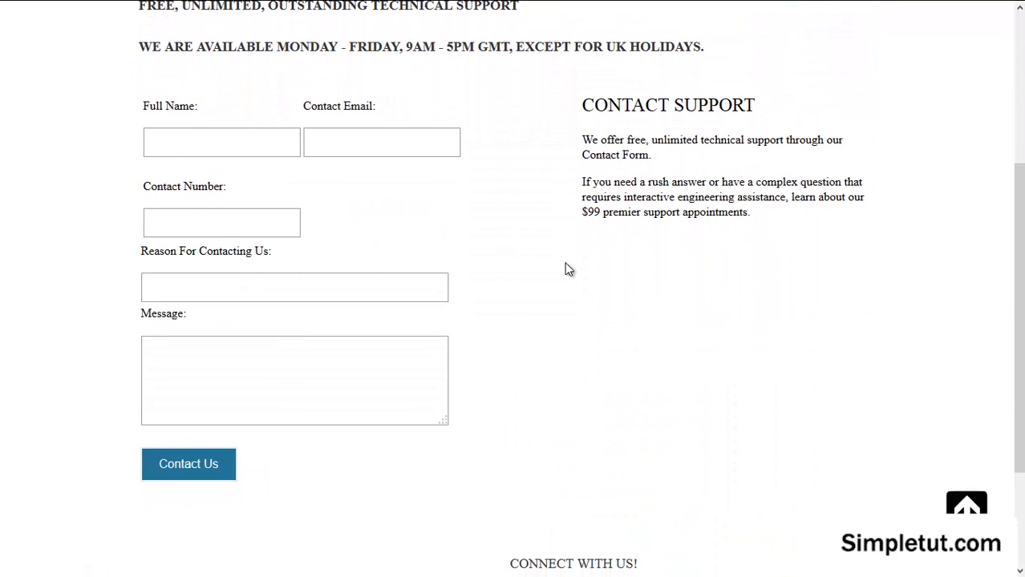